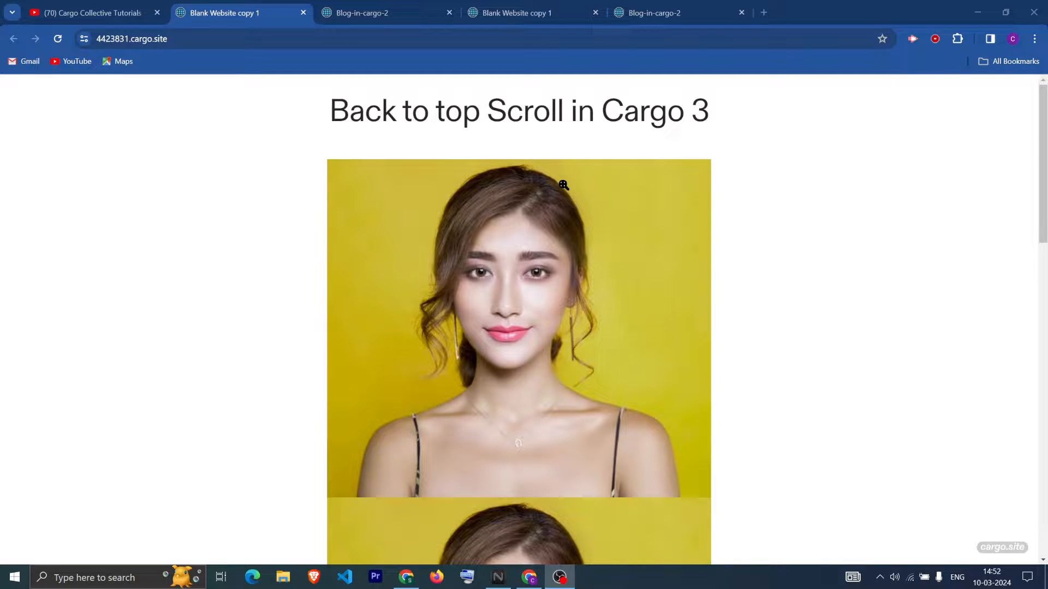
mouse_move(907, 256)
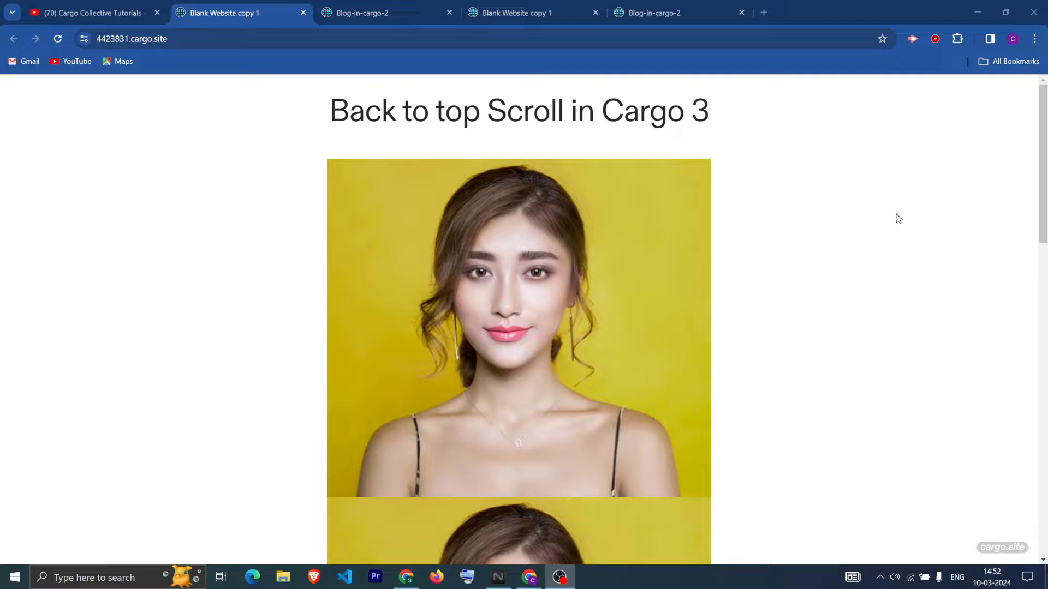
Scroll the live Cargo 3 site so the round top button appears, then switch to the Cargo 2 blog site
scroll(down, 3)
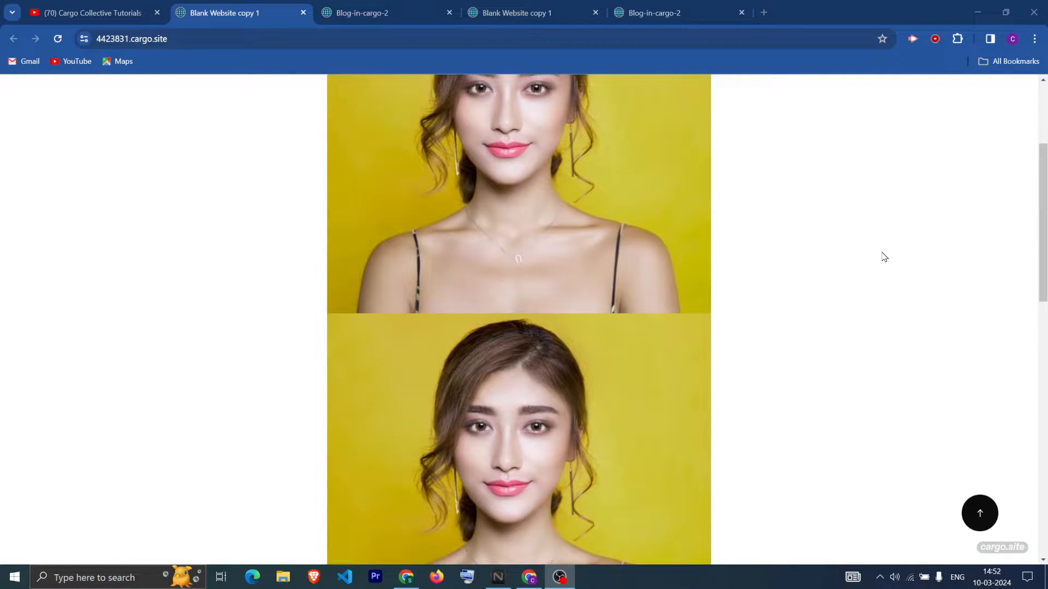
scroll(down, 3)
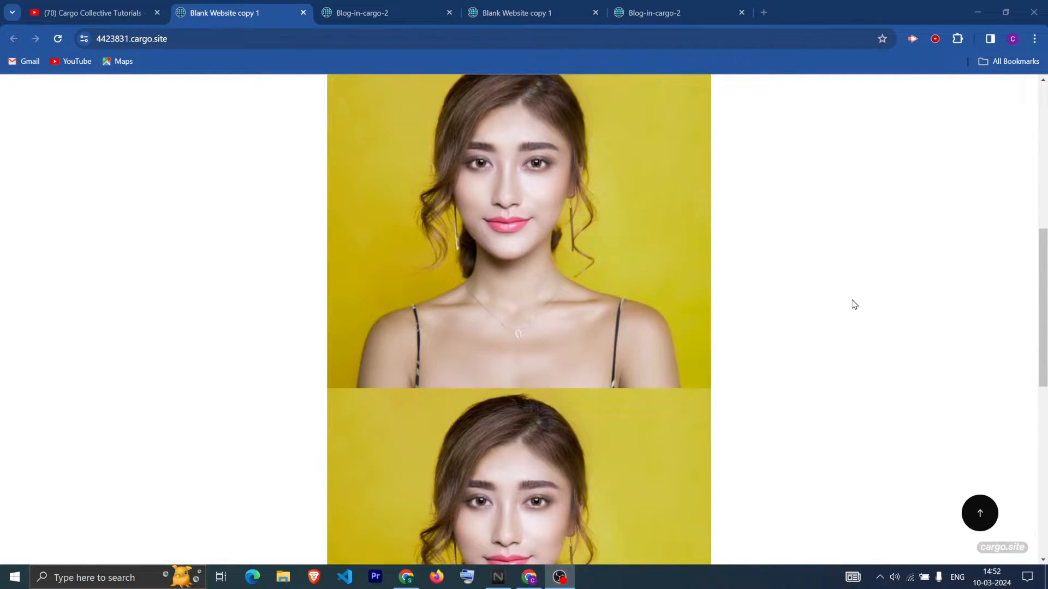
scroll(up, 3)
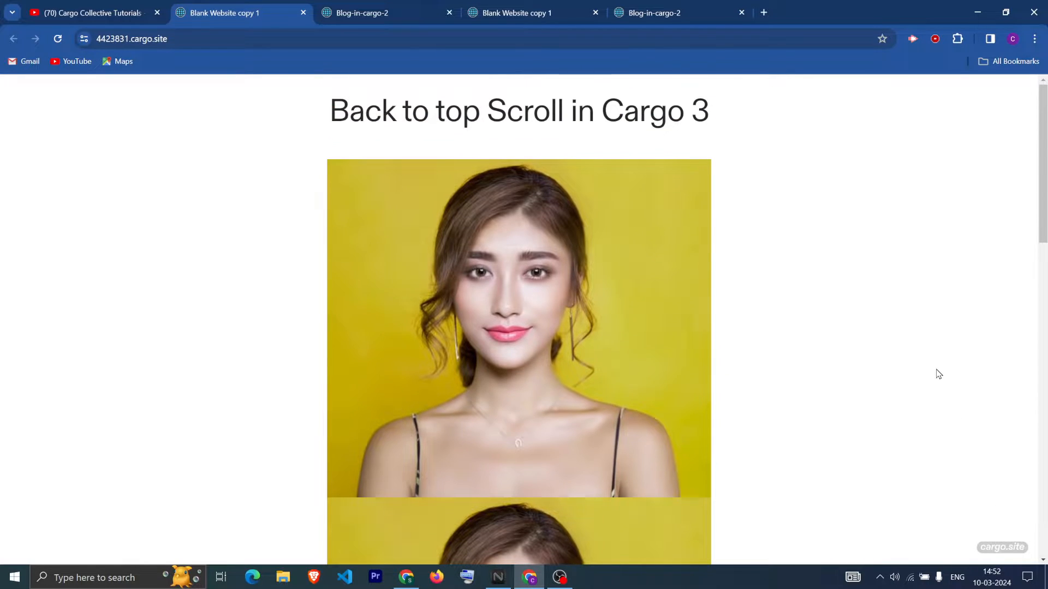
scroll(down, 3)
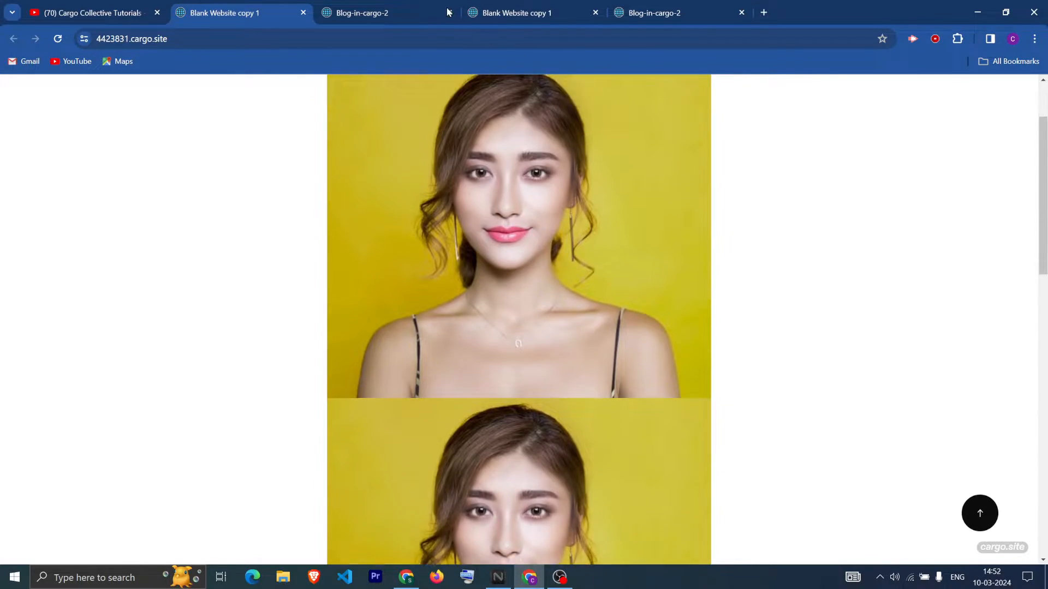
click(365, 13)
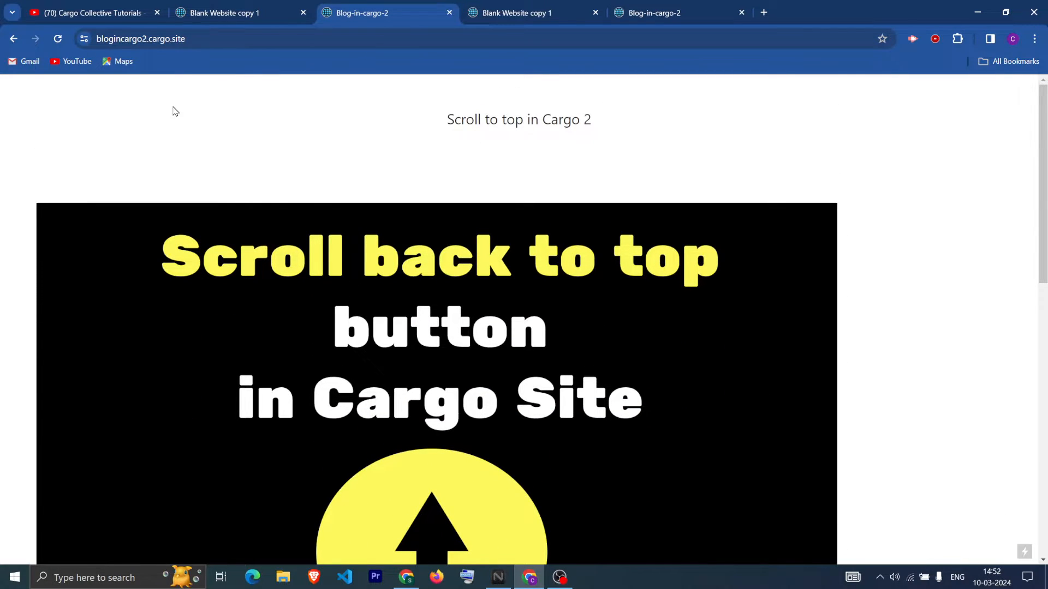
Browse the Cargo Collective Tutorials YouTube channel, then return to the Blank Website copy 1 editor
click(90, 13)
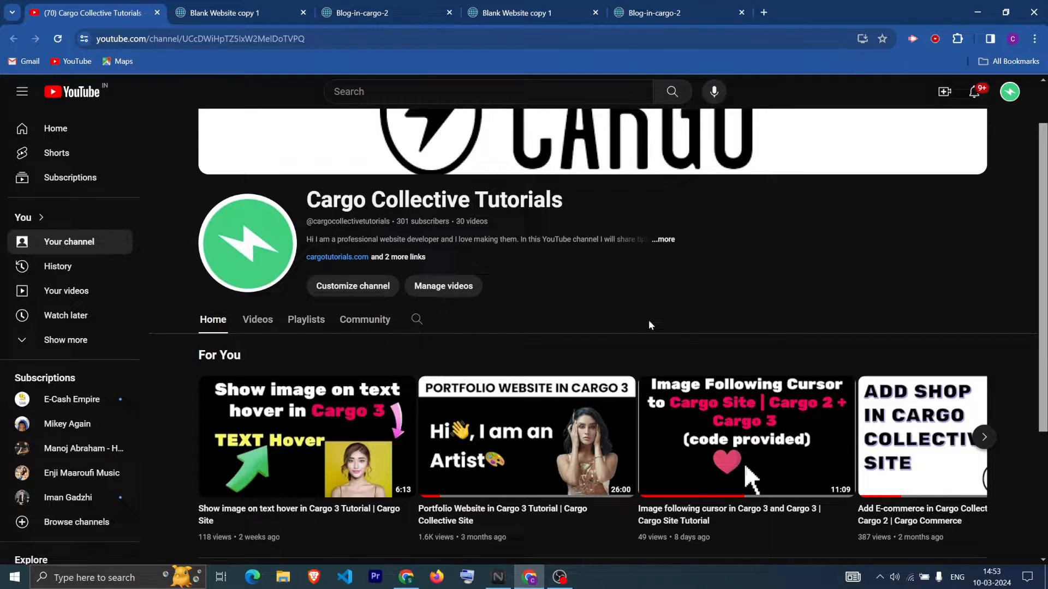
scroll(down, 3)
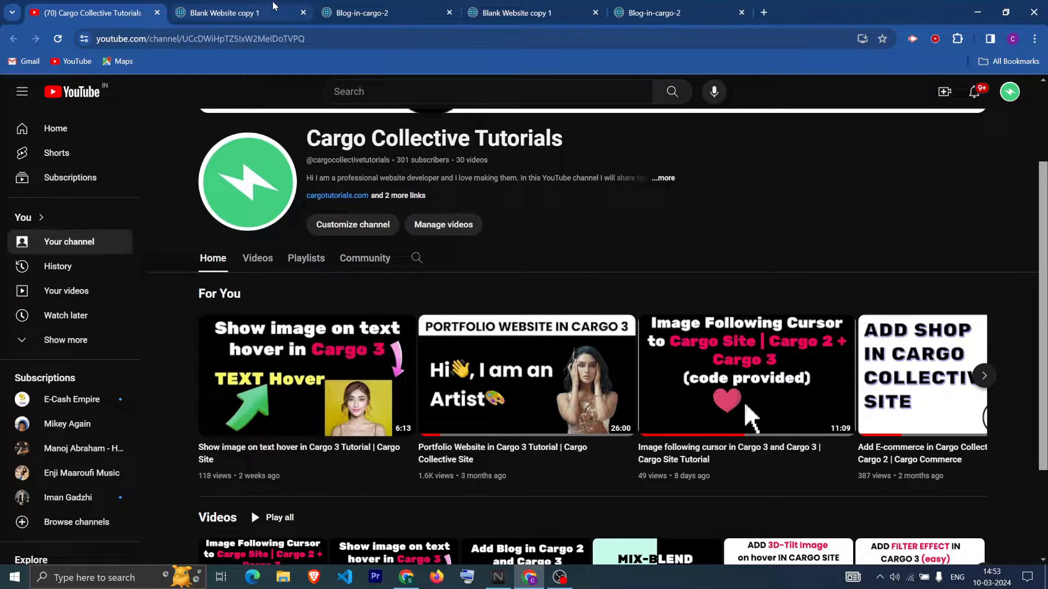
click(224, 13)
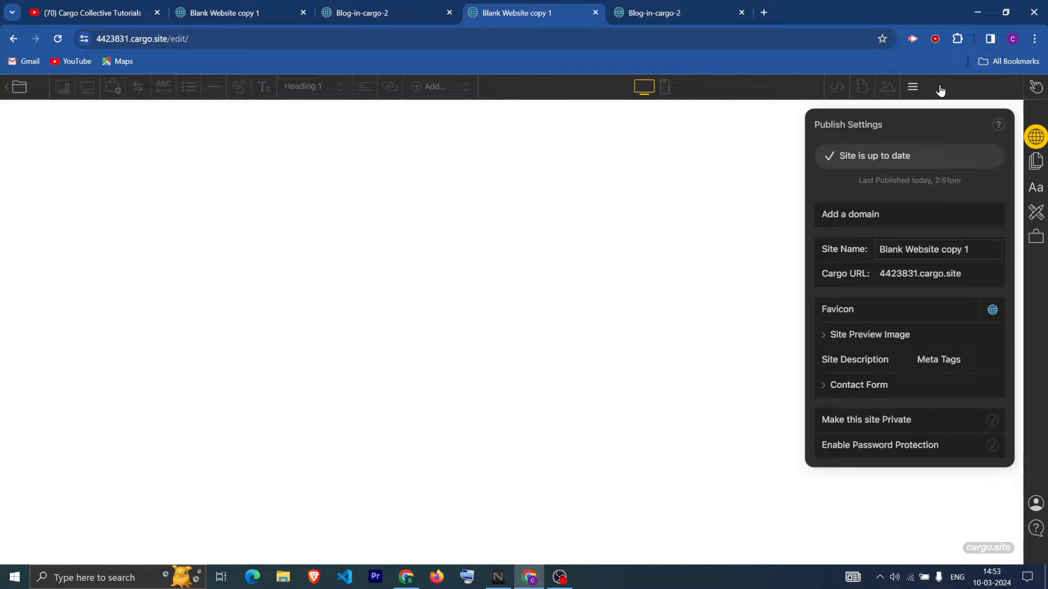
Add a new blank page titled 'SCROLL to top in CArgo 3' as a centered heading
click(1035, 161)
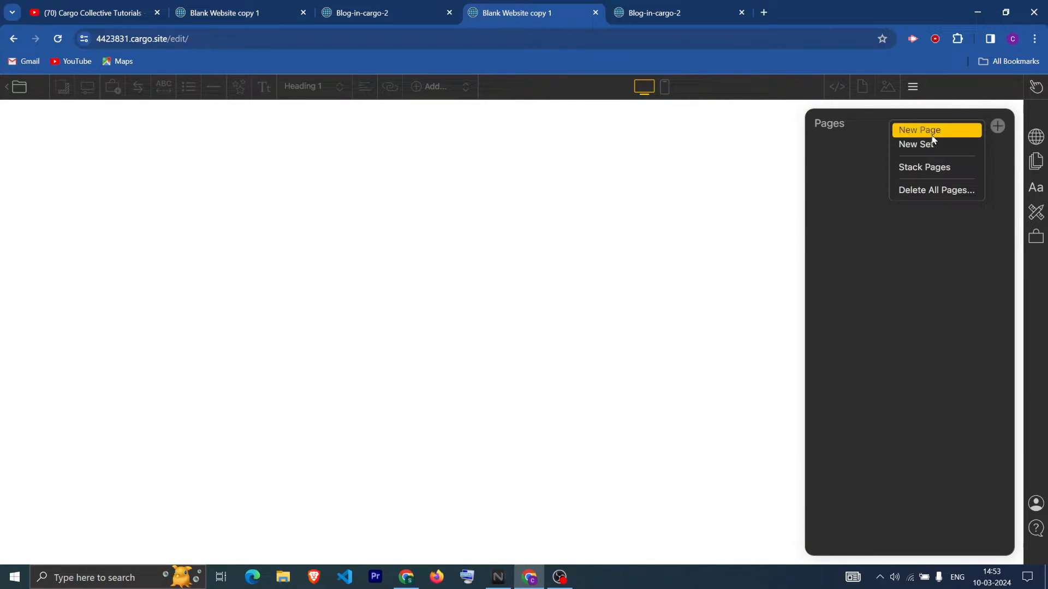
click(919, 130)
text(SCROLL to top in)
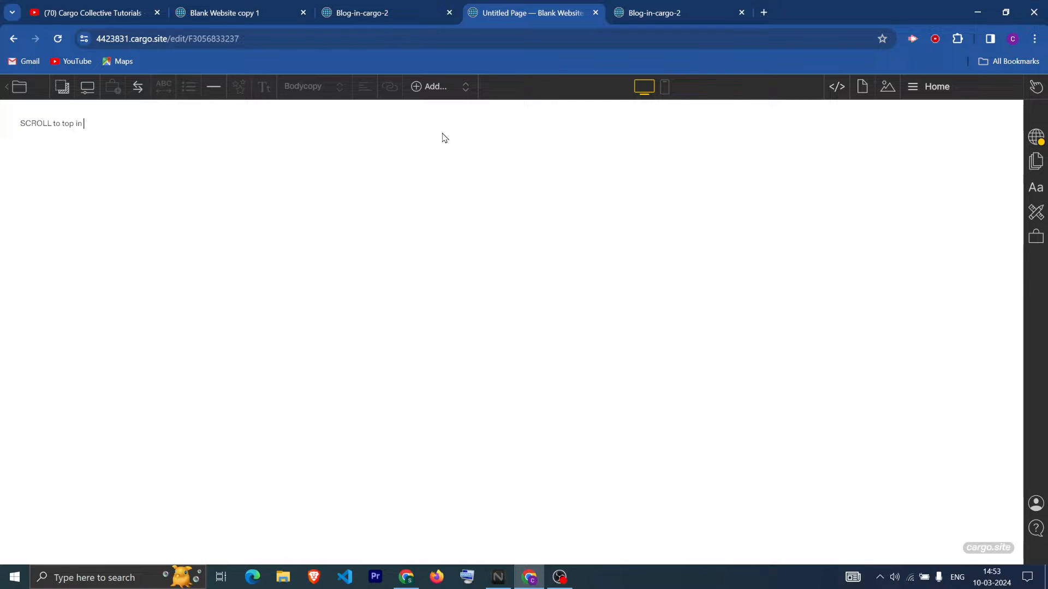
click(263, 86)
text( CArgo 3)
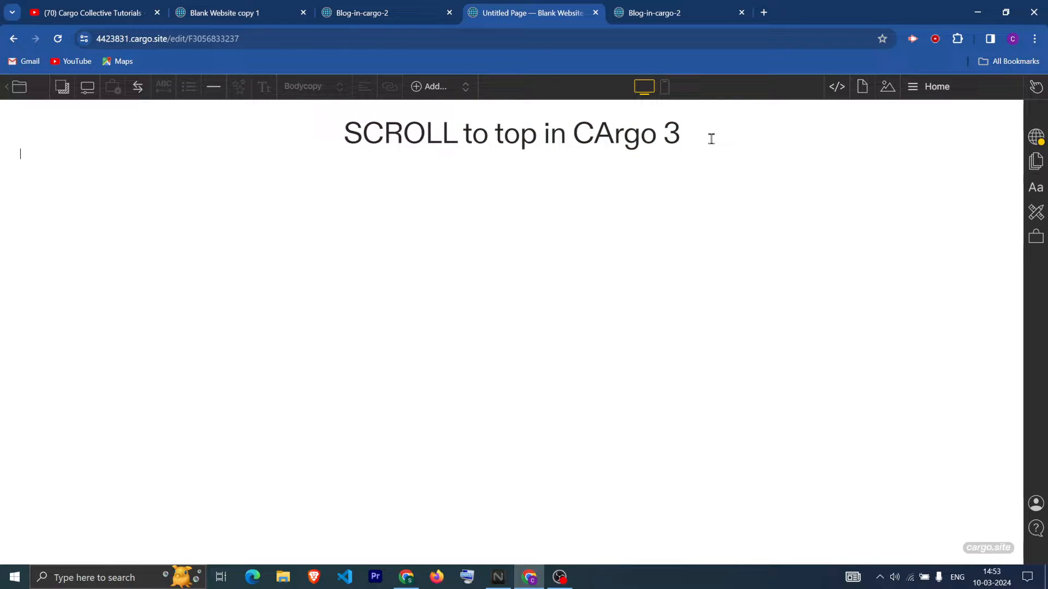
Check the empty image library, then upload the 'Scroll back to top button in Cargo Site' image
click(888, 86)
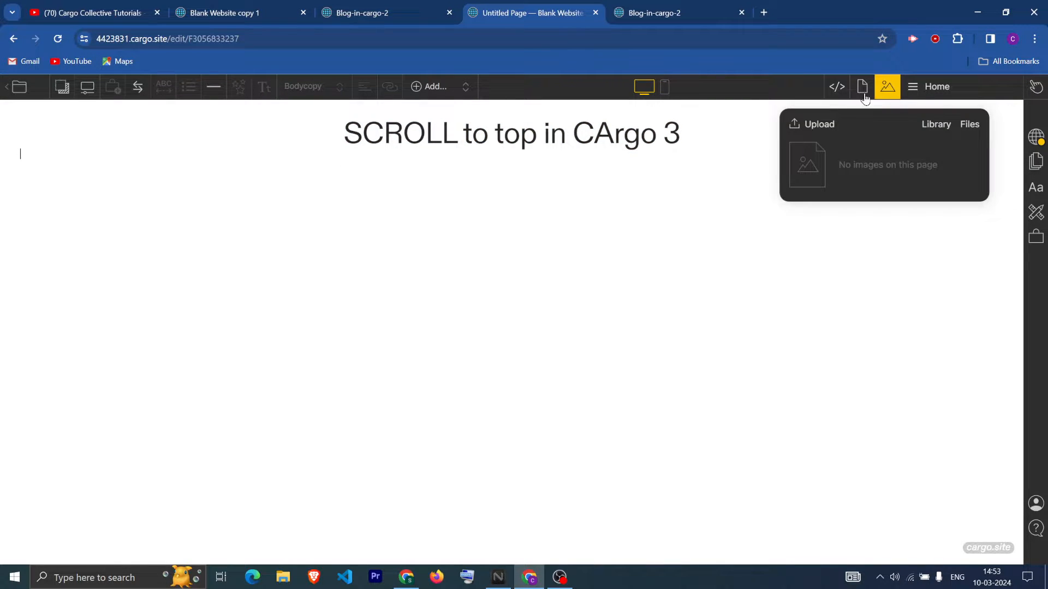
click(935, 125)
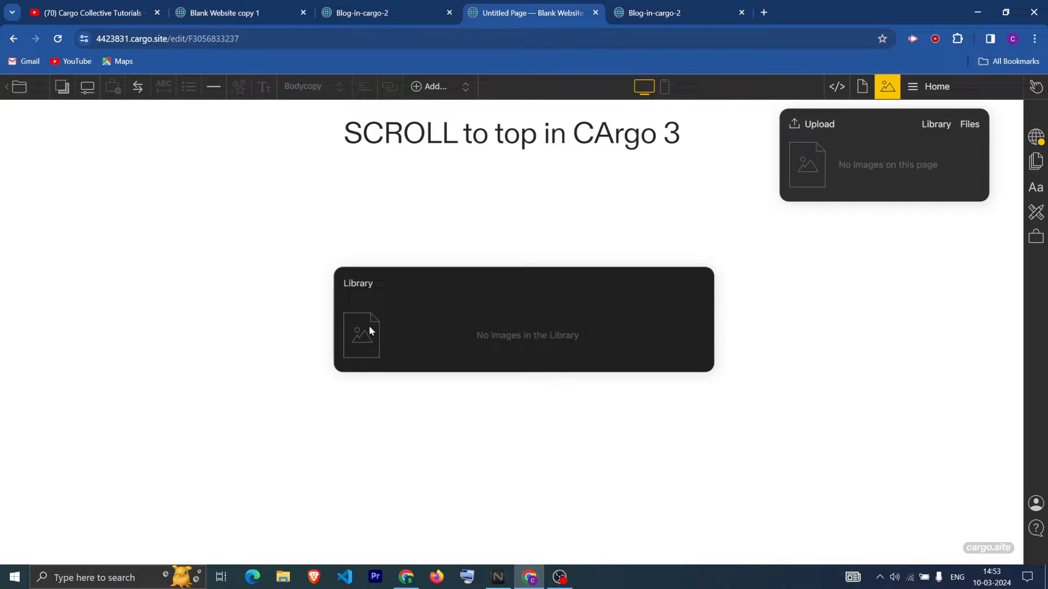
click(969, 125)
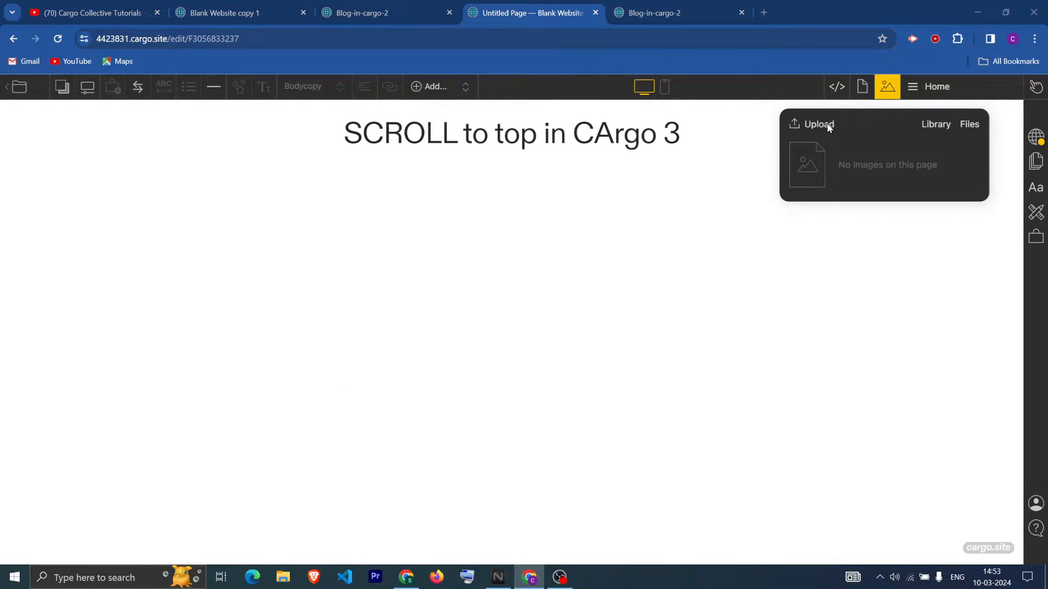
click(817, 123)
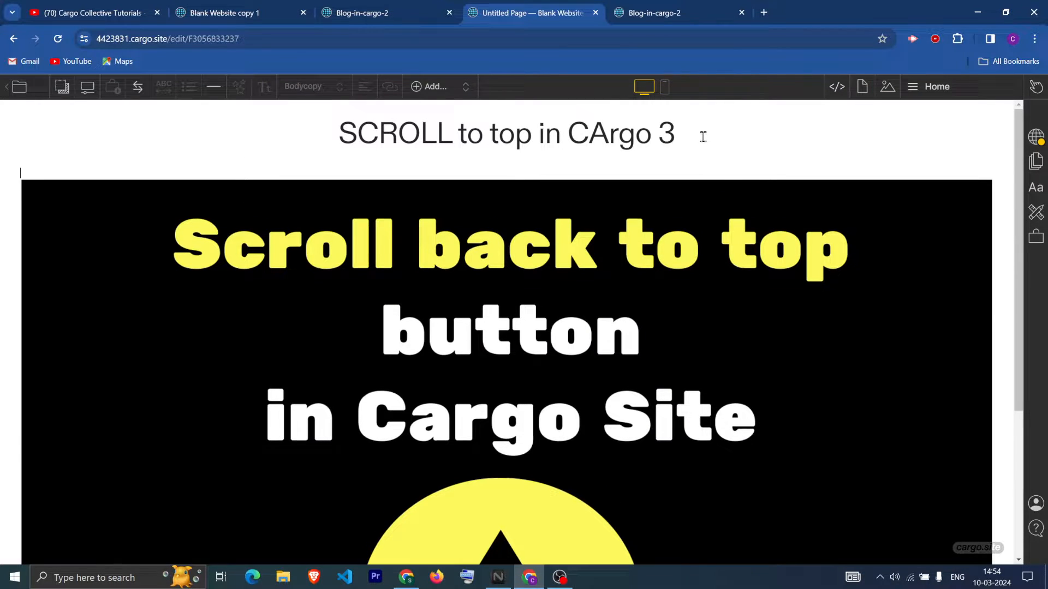
Select the uploaded thumbnail, then switch to the cargotutorials.com 'How to add Scroll to Top' article
click(507, 327)
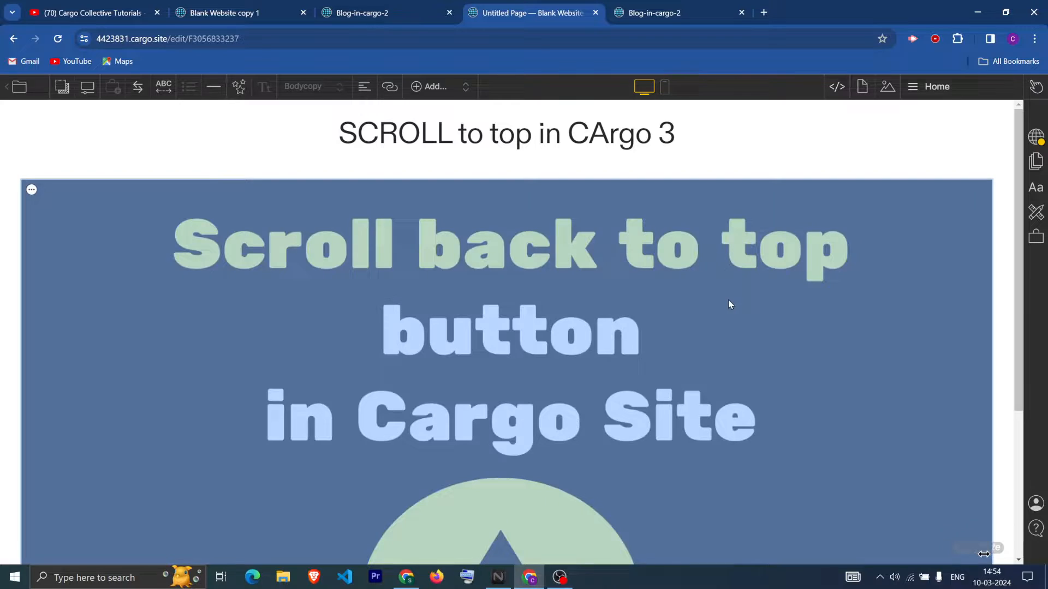
scroll(down, 3)
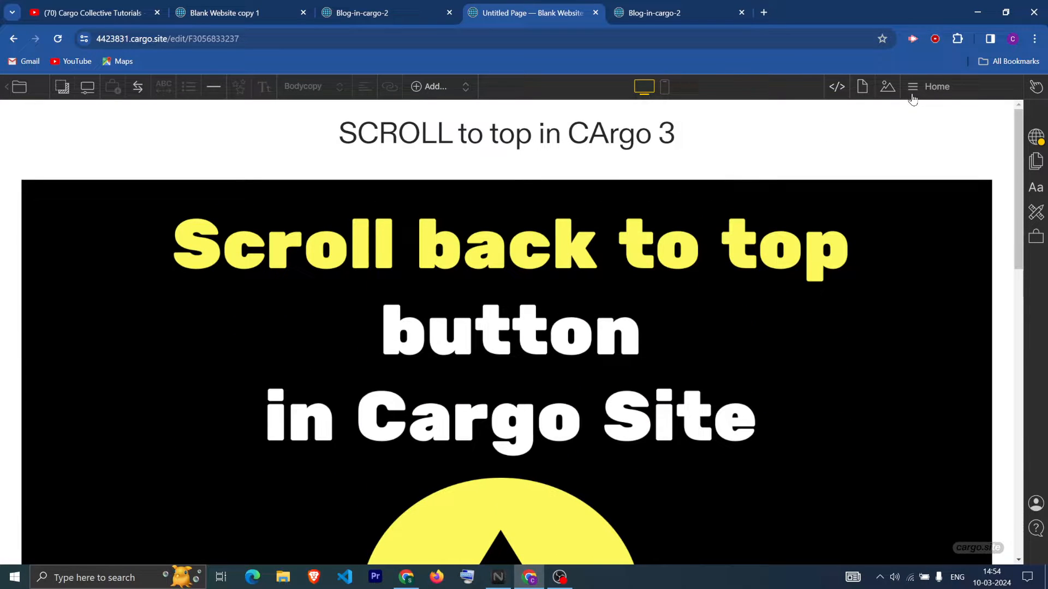
click(913, 87)
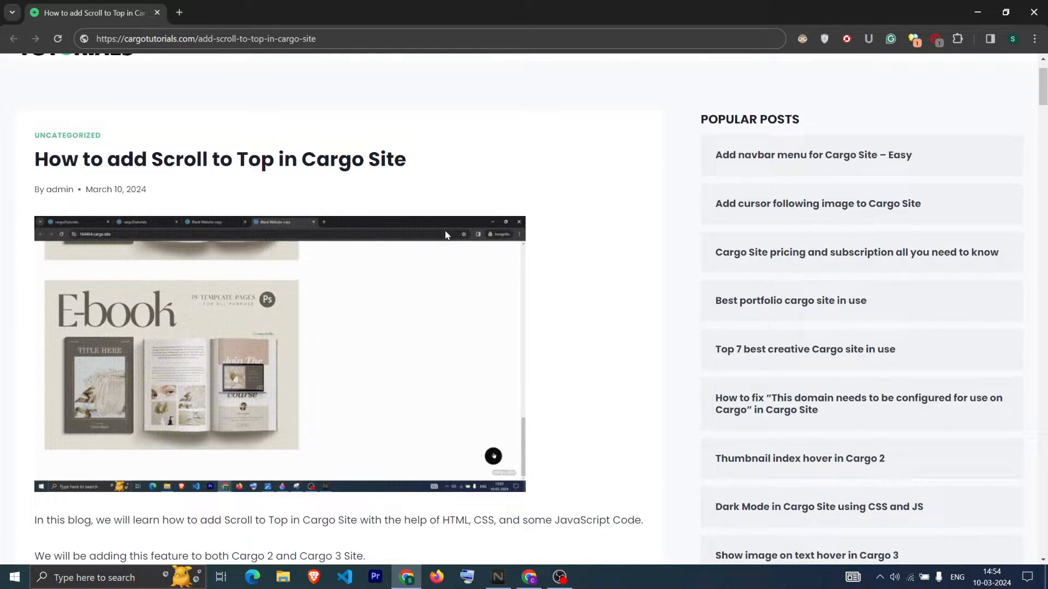
Scroll the article down to the 'Add Scroll to Top in Cargo 3' heading
scroll(down, 3)
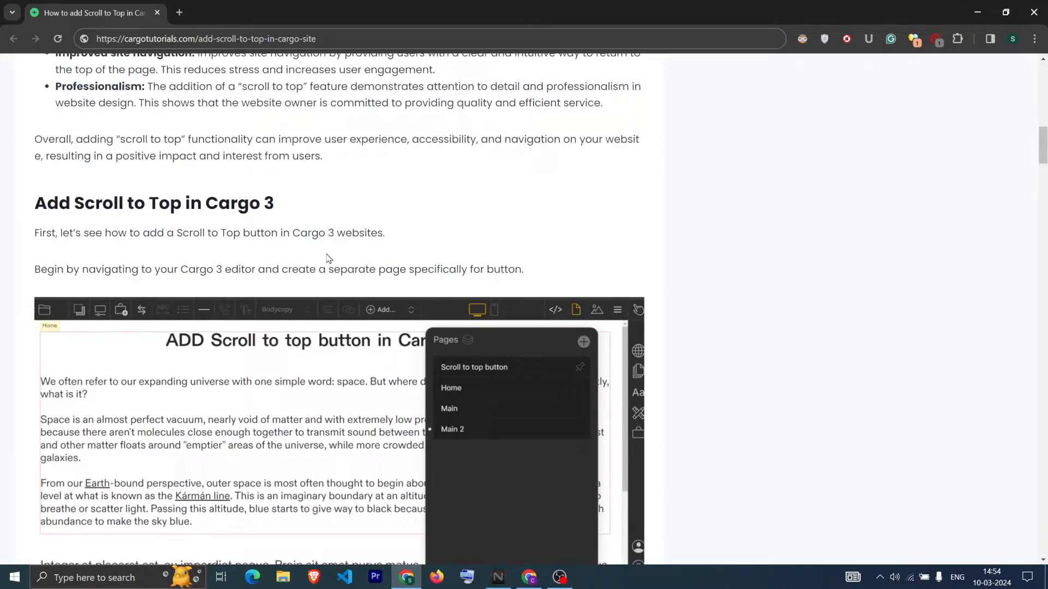
scroll(down, 3)
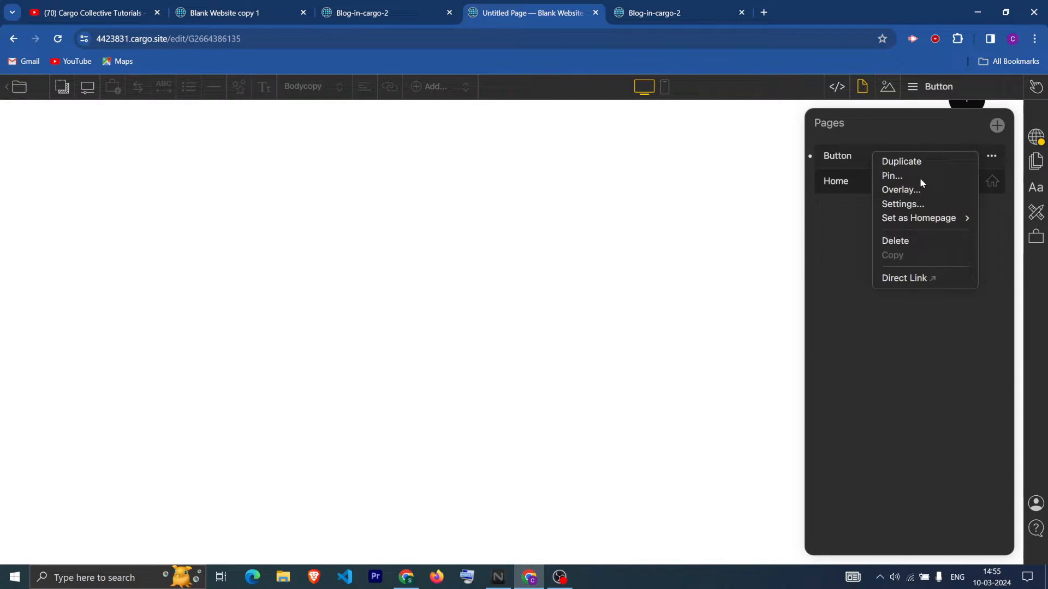
Scroll through the Home page's scroll-to-top images and show the pages list with Button and Home
click(892, 174)
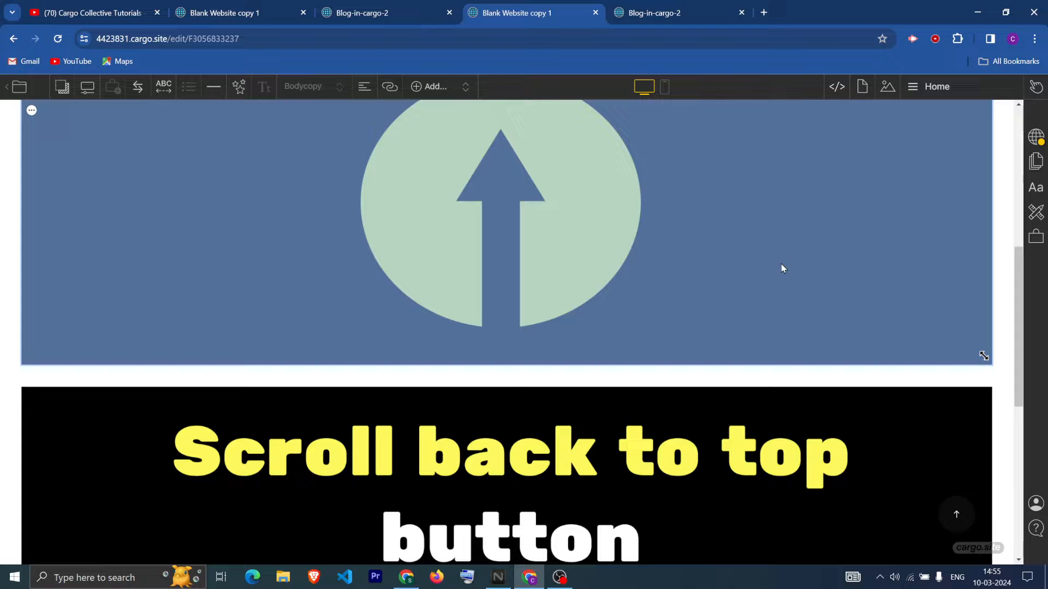
scroll(down, 3)
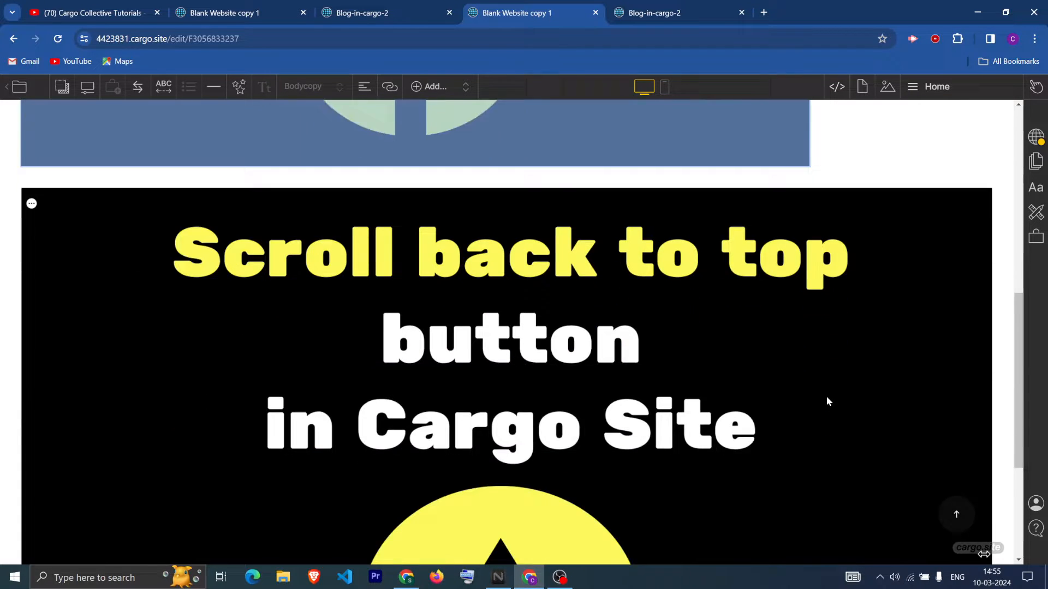
scroll(down, 3)
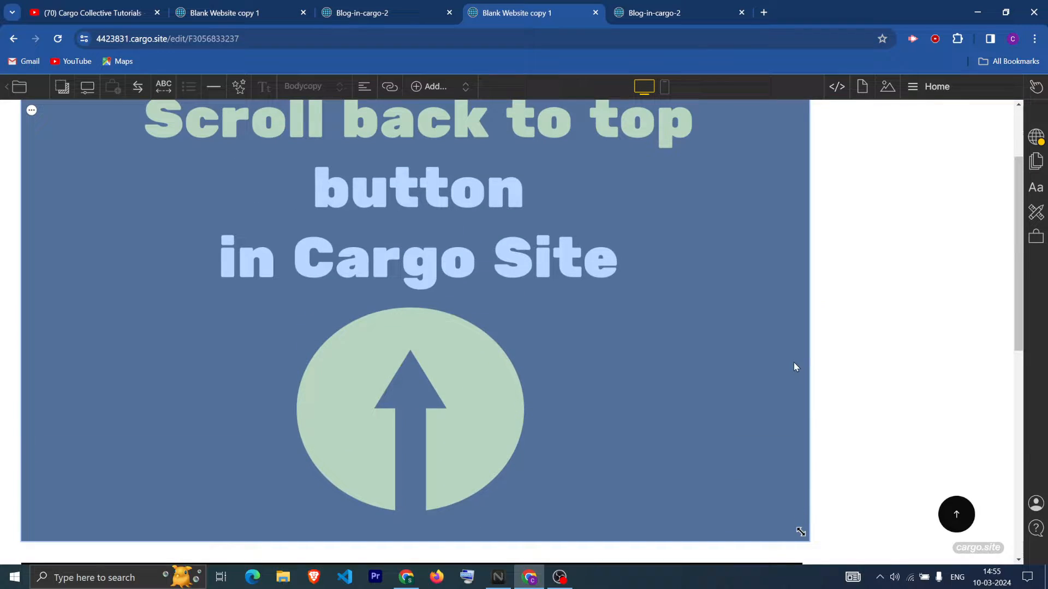
scroll(down, 3)
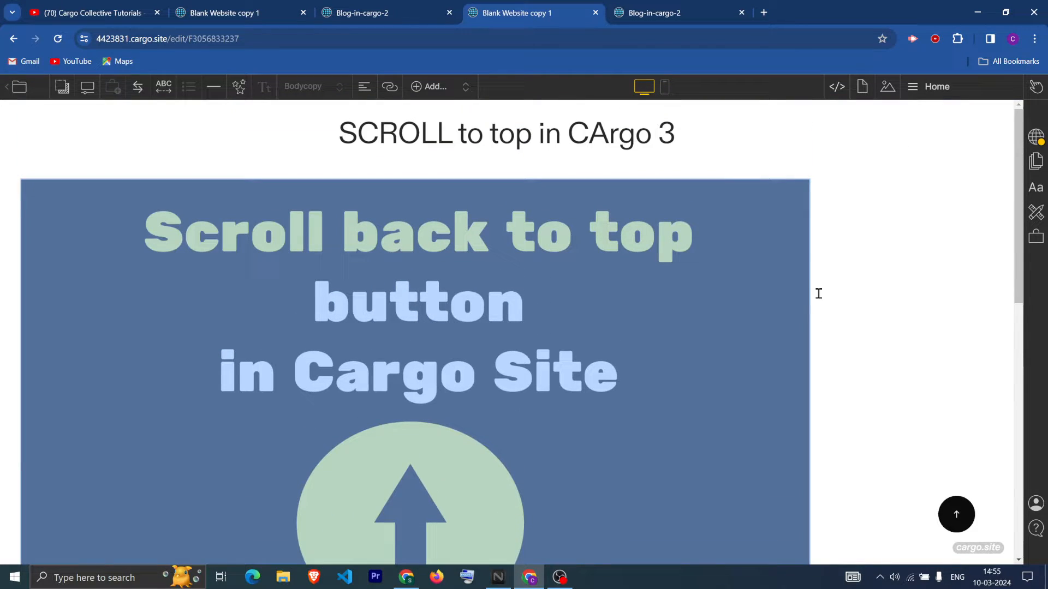
scroll(down, 3)
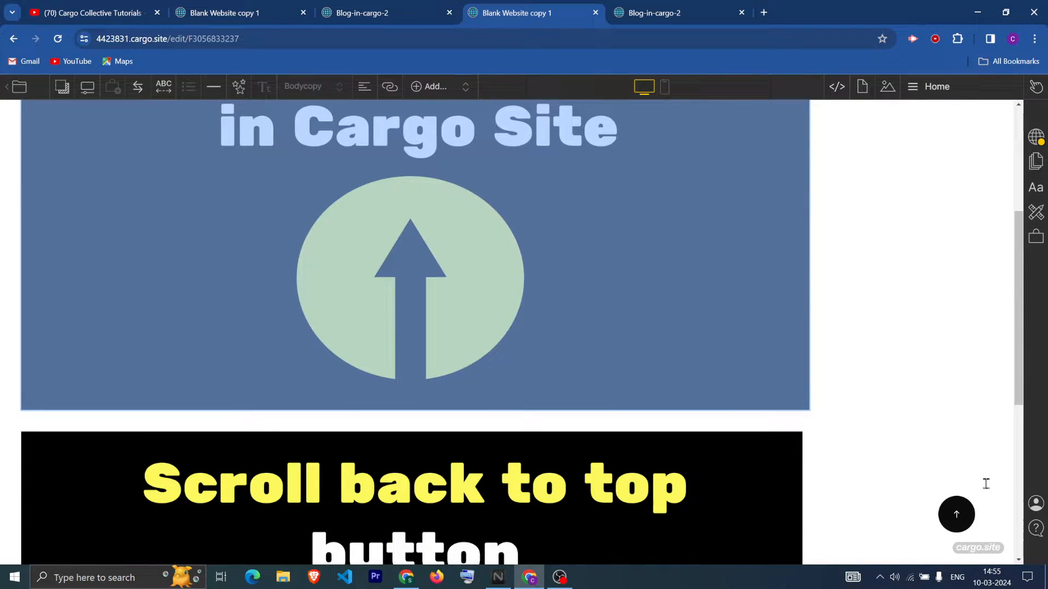
click(1035, 161)
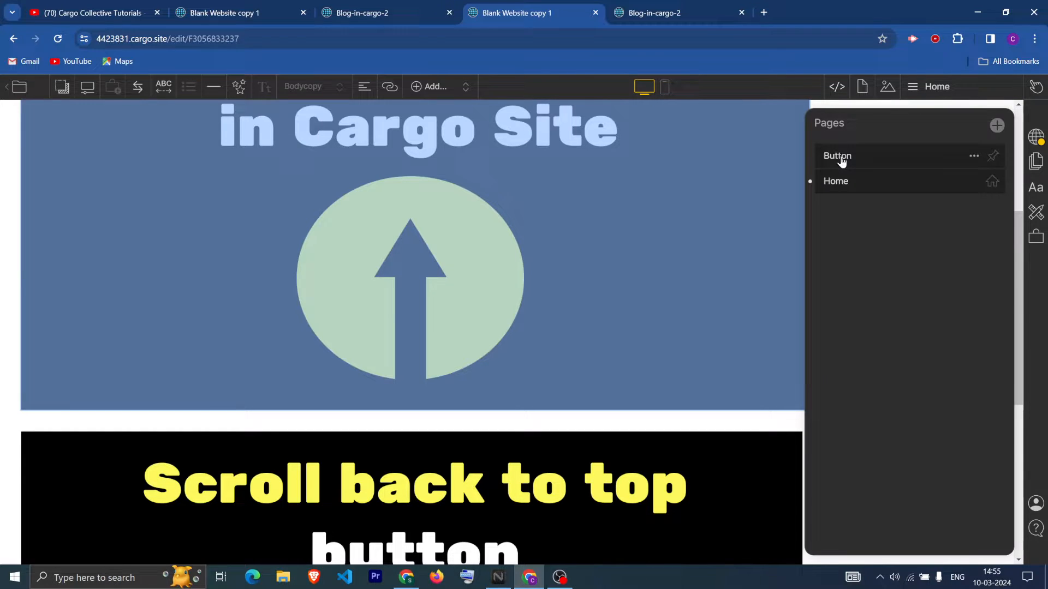
On the Button page's HTML, replace the arrow inside <b> with TOP and update it
click(837, 156)
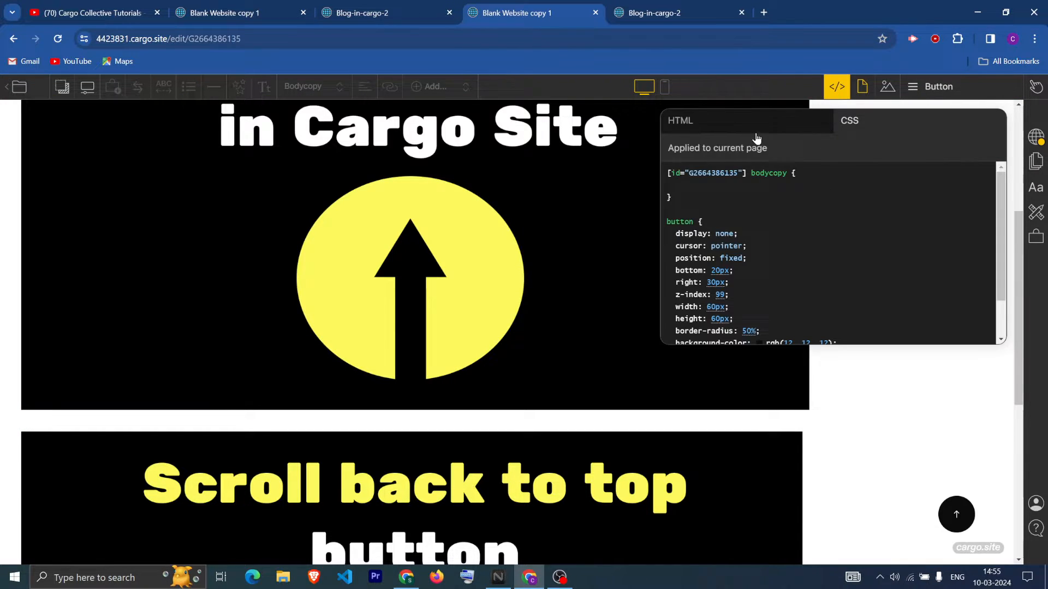
click(679, 120)
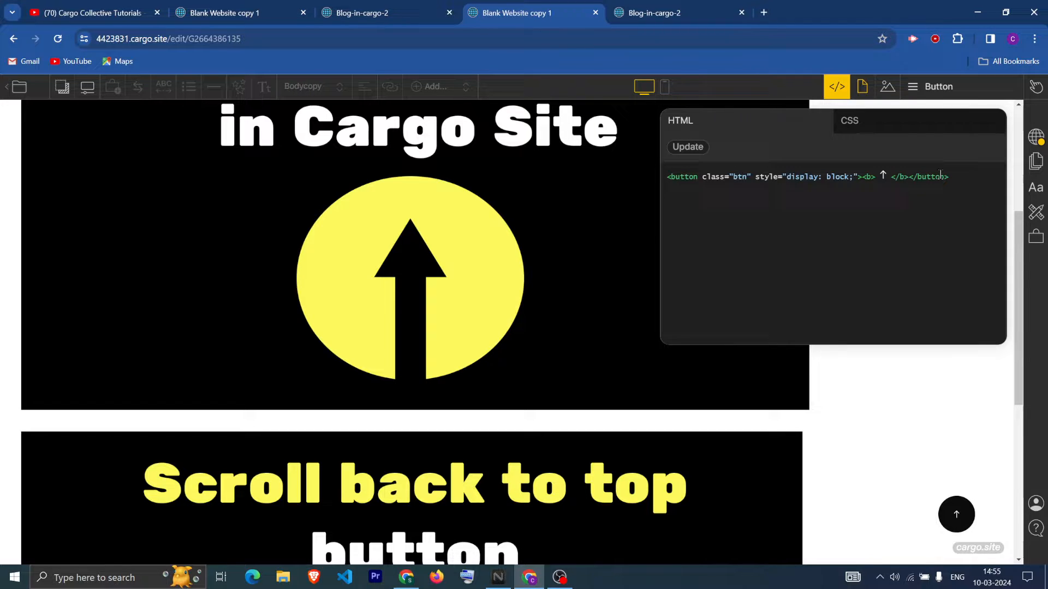
text(TOP)
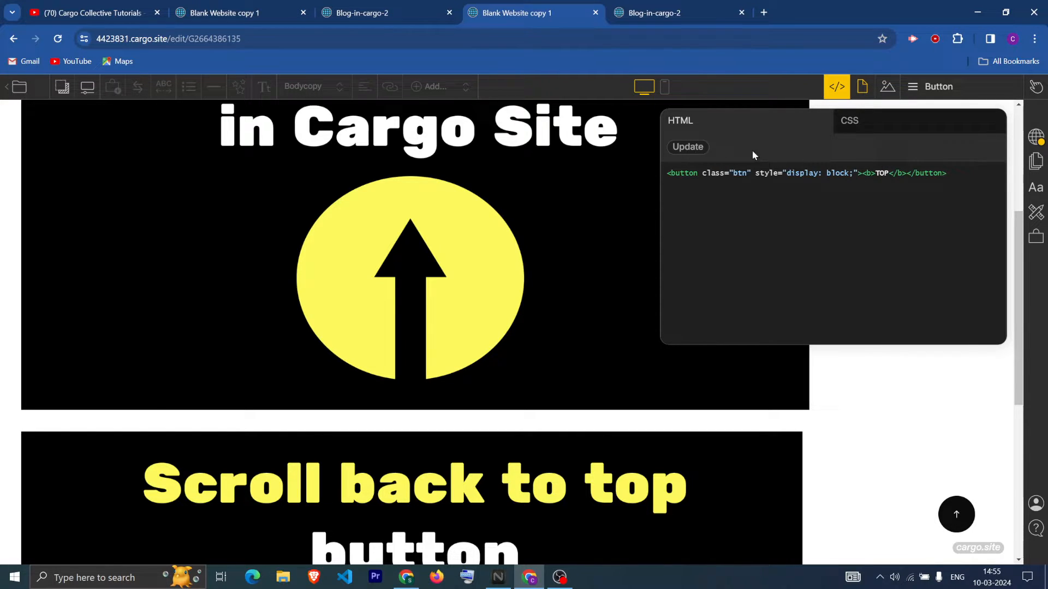
click(687, 147)
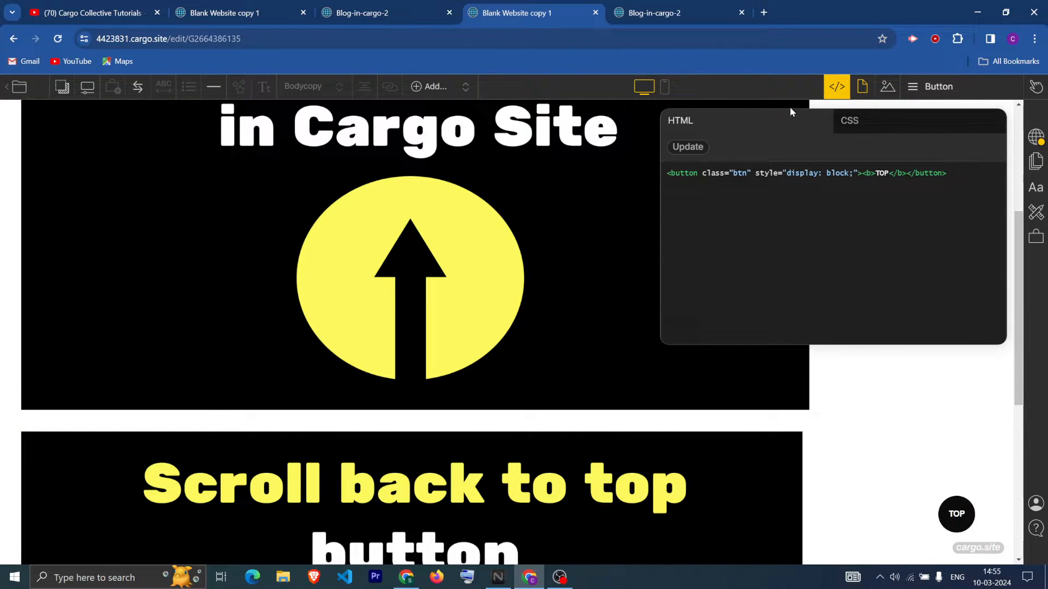
In the button's CSS, set background-color #3f35ff and text color #000000
click(849, 120)
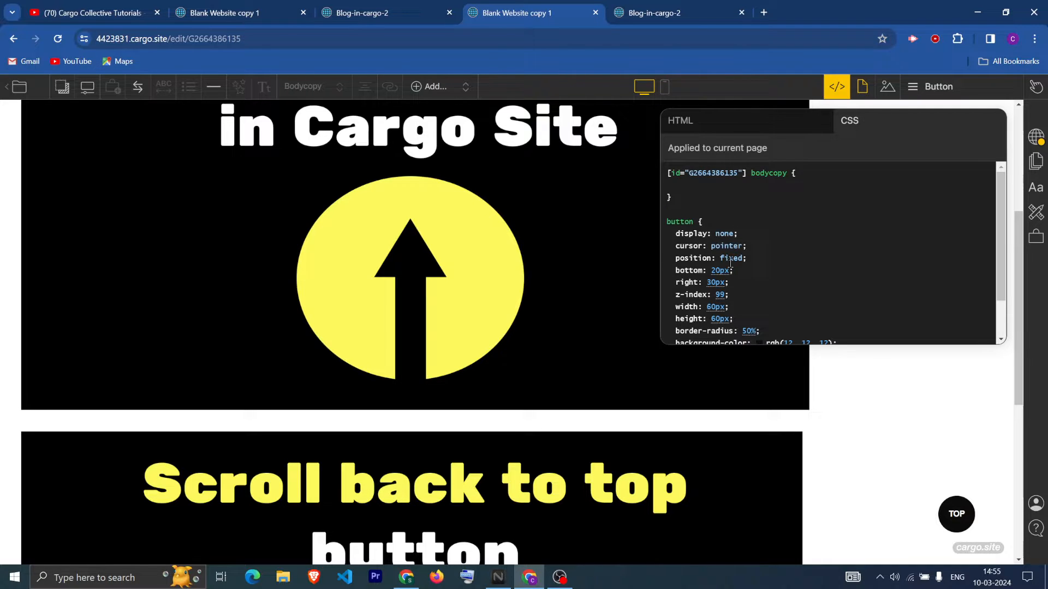
scroll(down, 3)
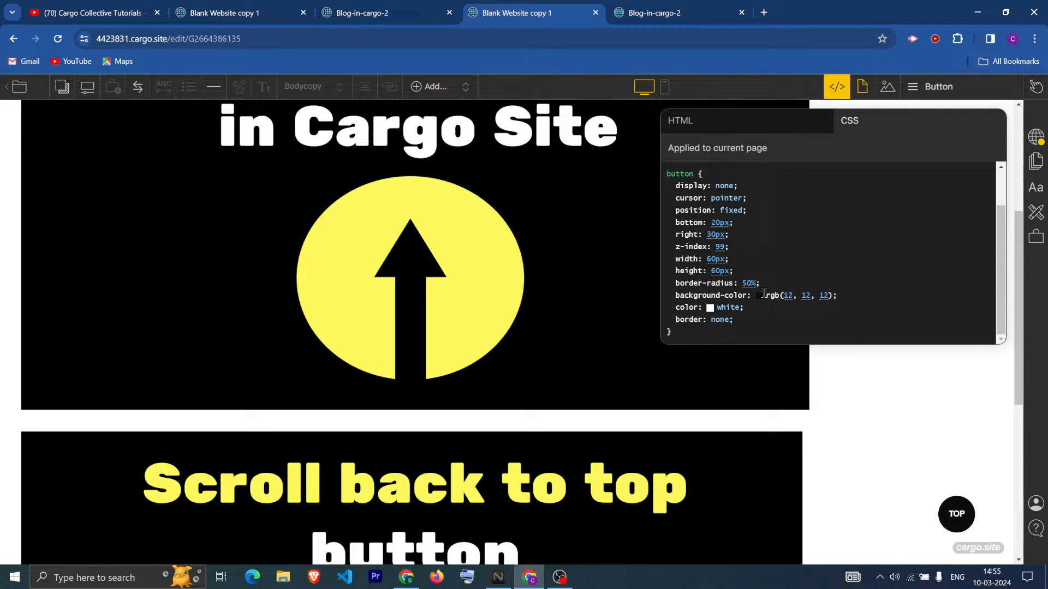
click(766, 296)
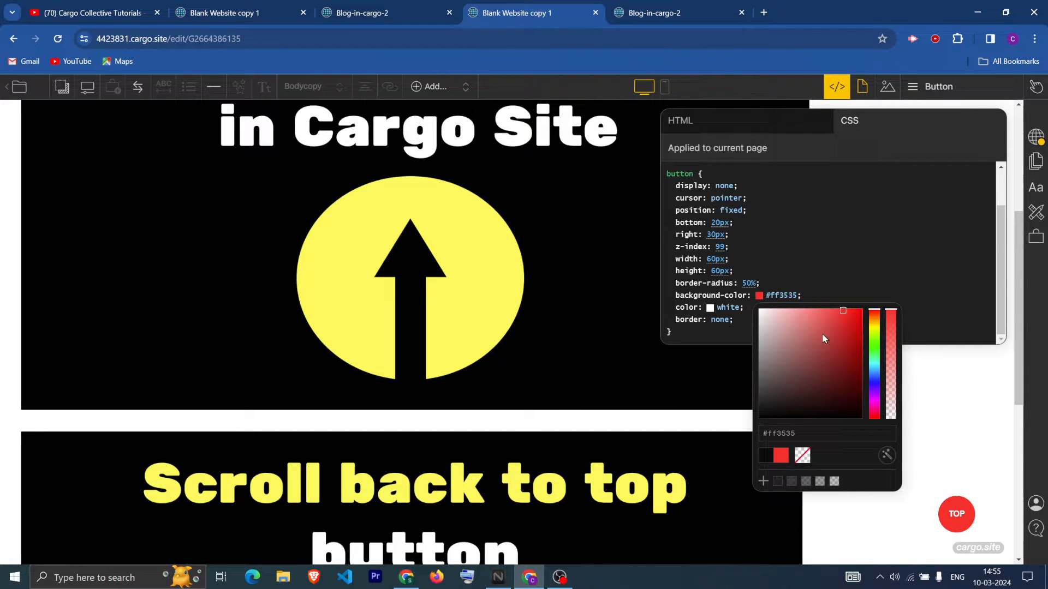
click(874, 400)
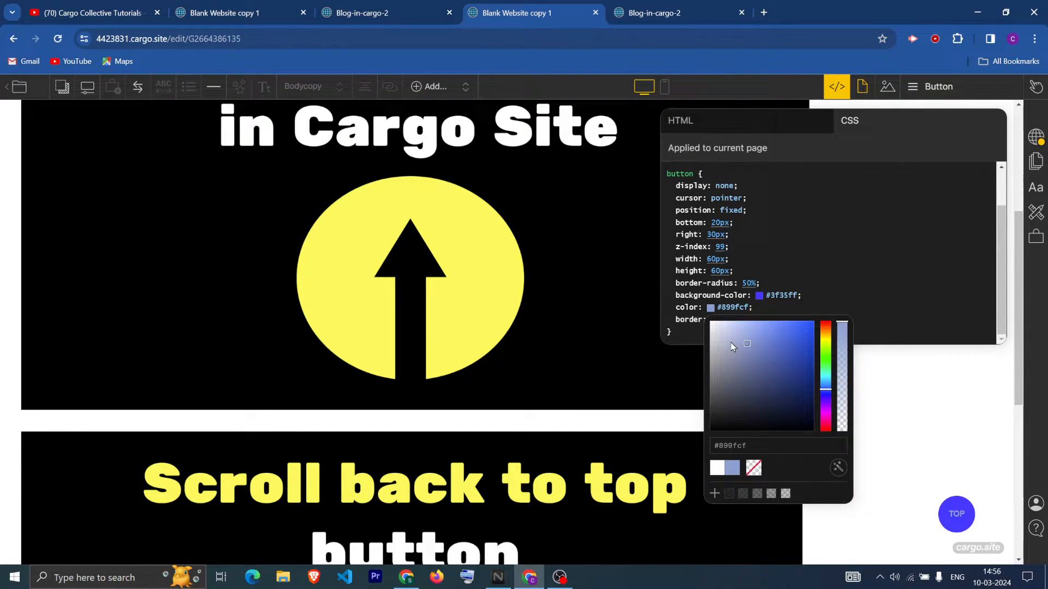
click(733, 234)
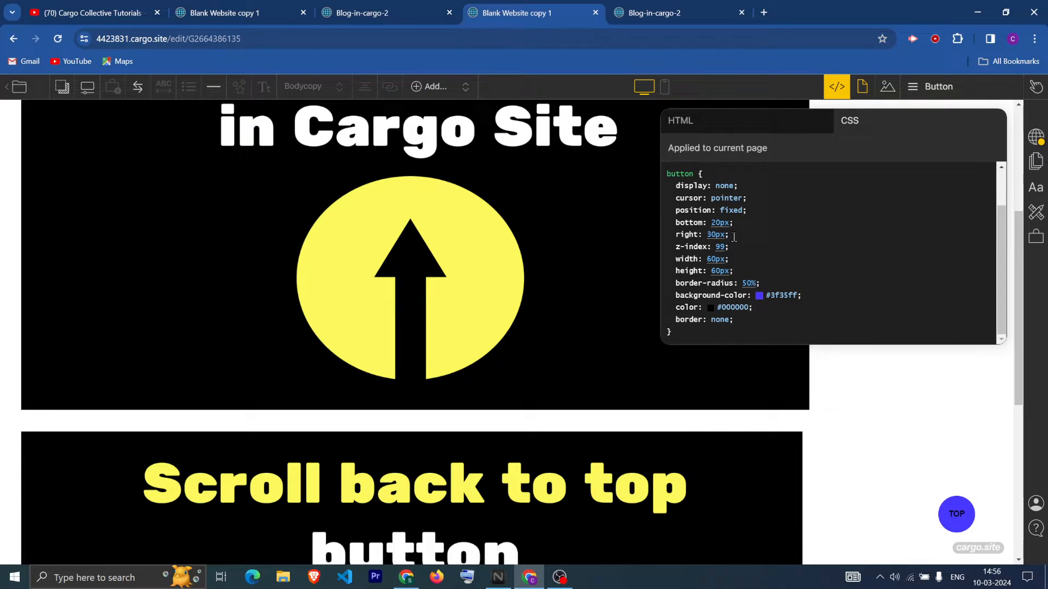
text(57px)
text(44)
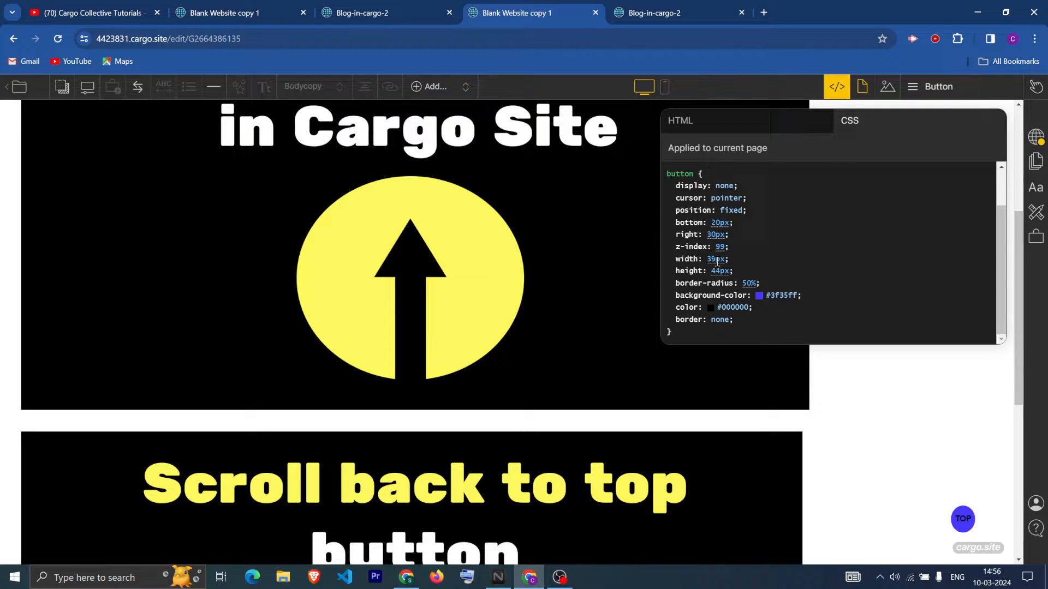
Position the button at bottom 25px, right 26px, and add font-size: 10px;
double_click(715, 260)
text(60)
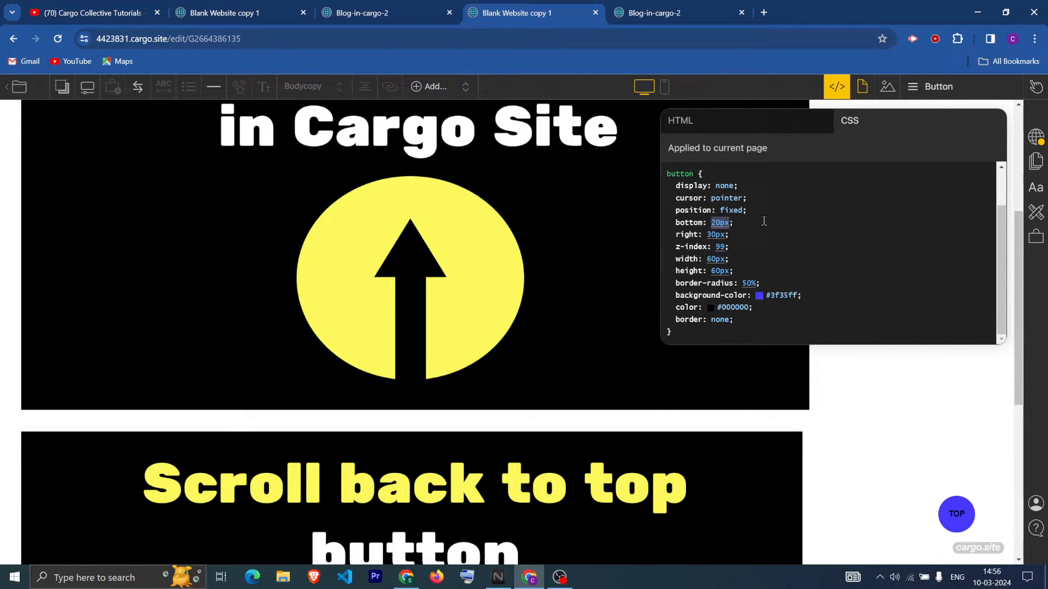
text(28px)
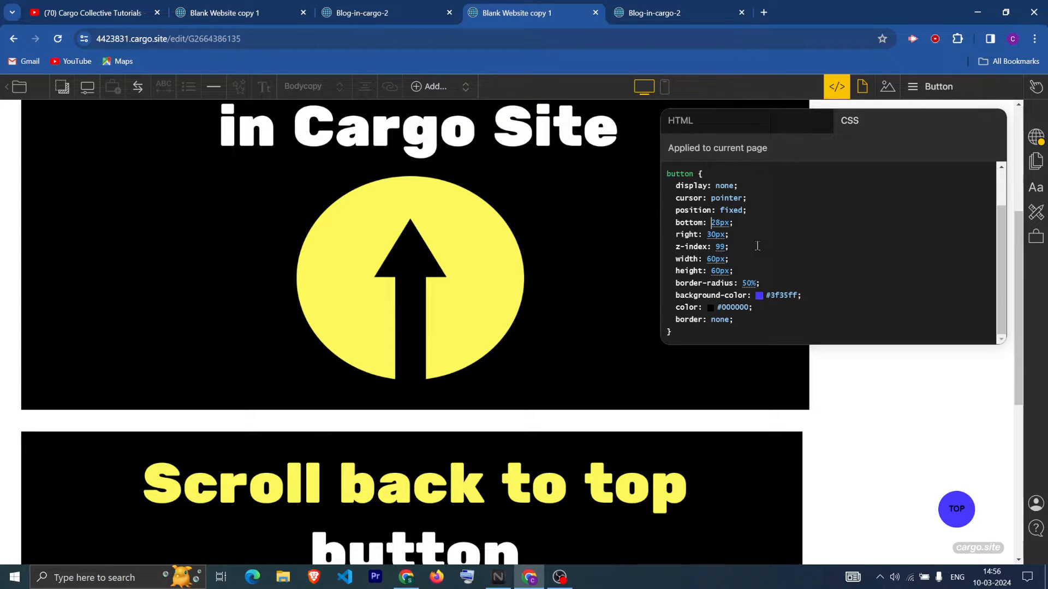
text(61px)
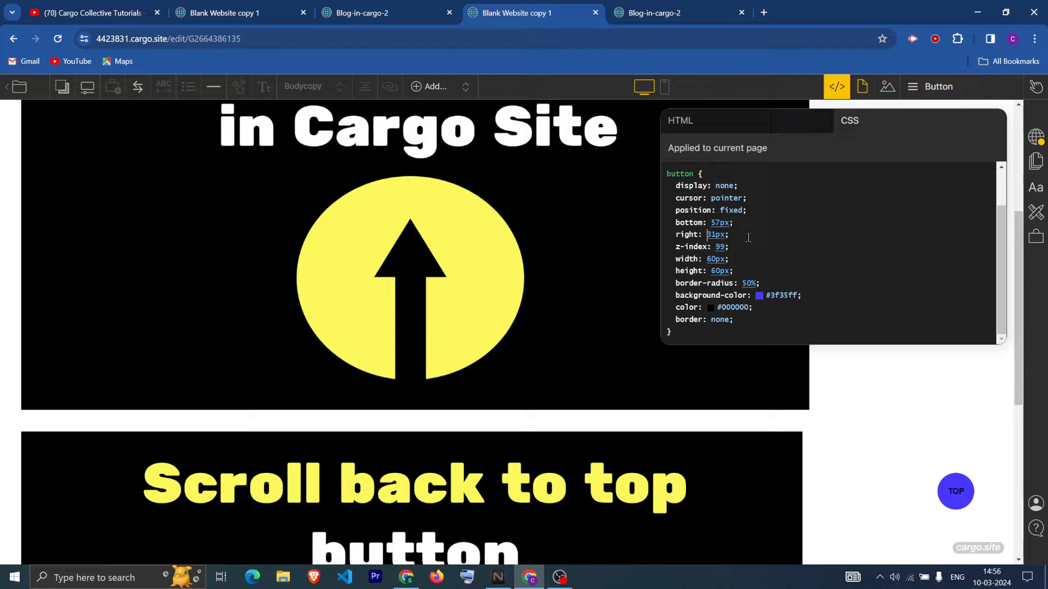
text(60px)
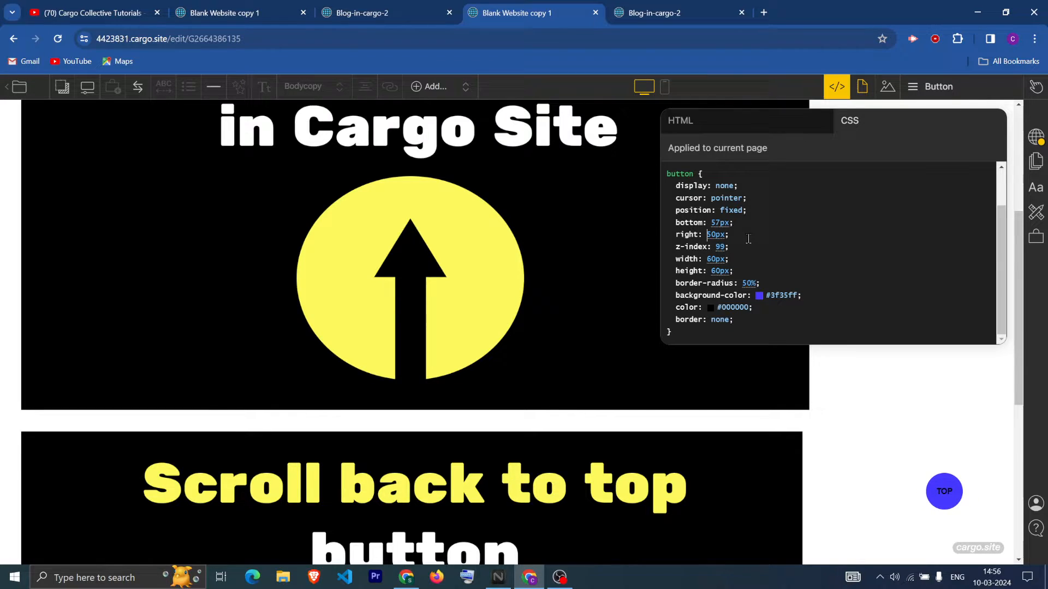
text(13px)
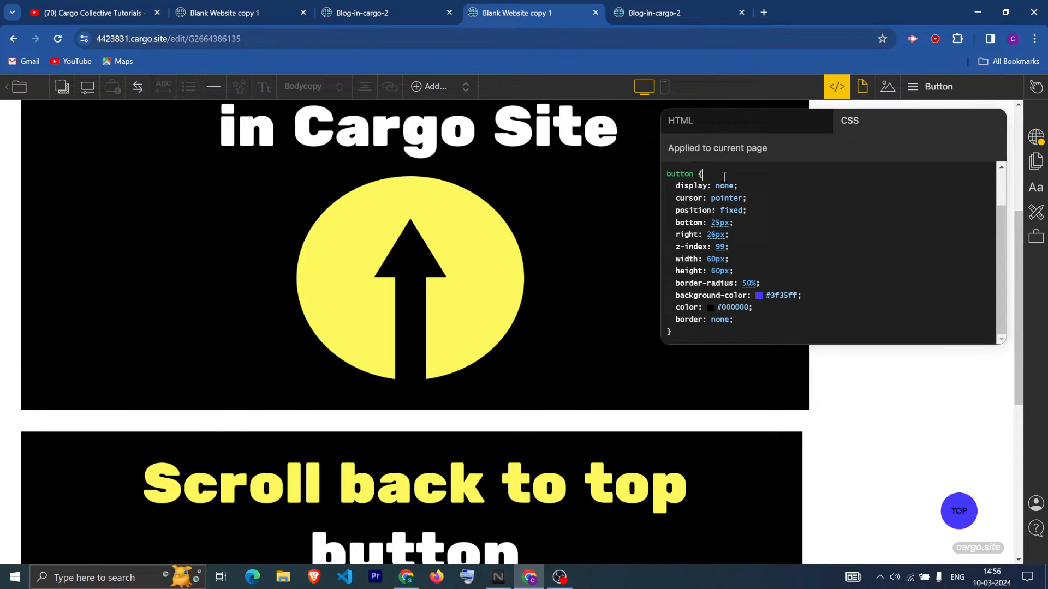
text(font:)
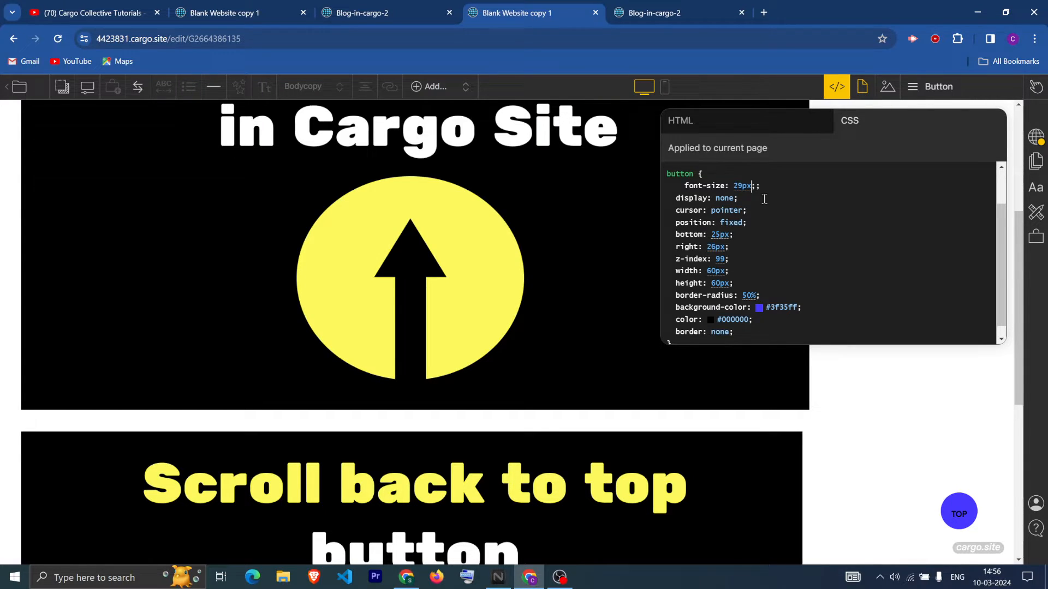
text(10px)
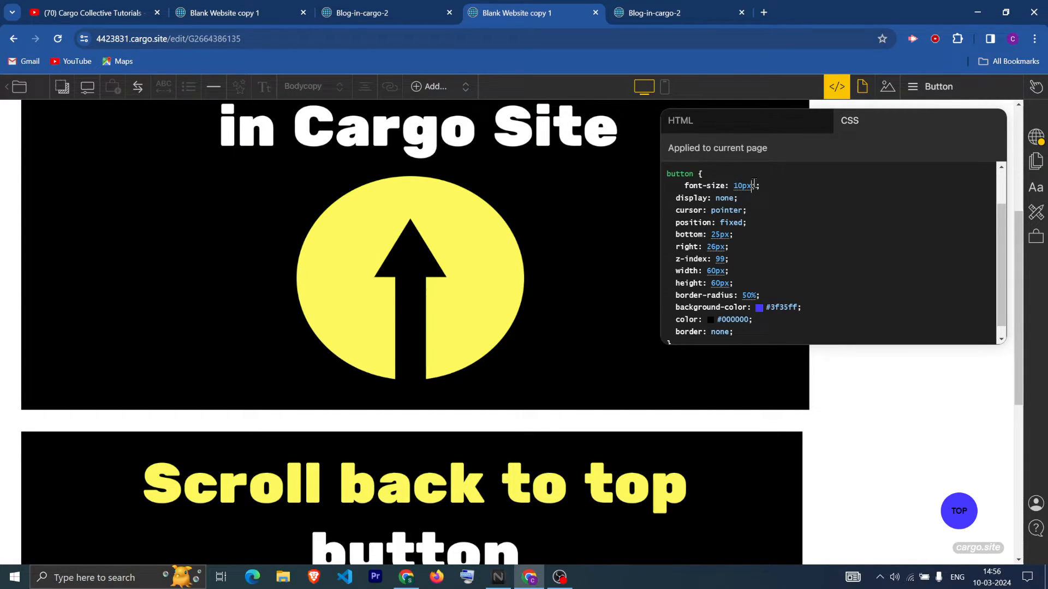
text(;)
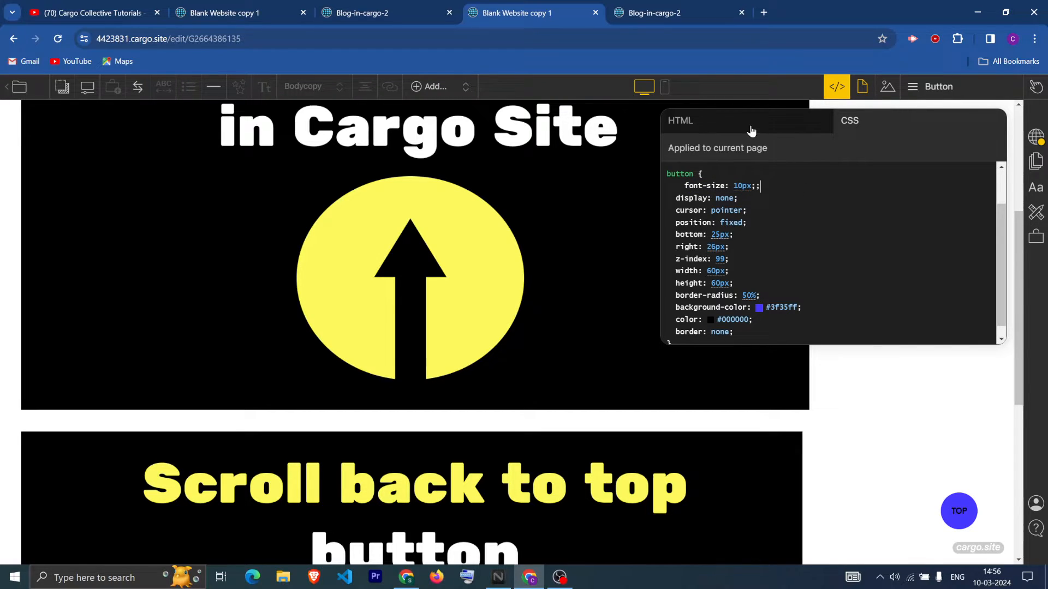
Publish the button changes from Publish Settings and view the live site with the blue TOP button
click(680, 120)
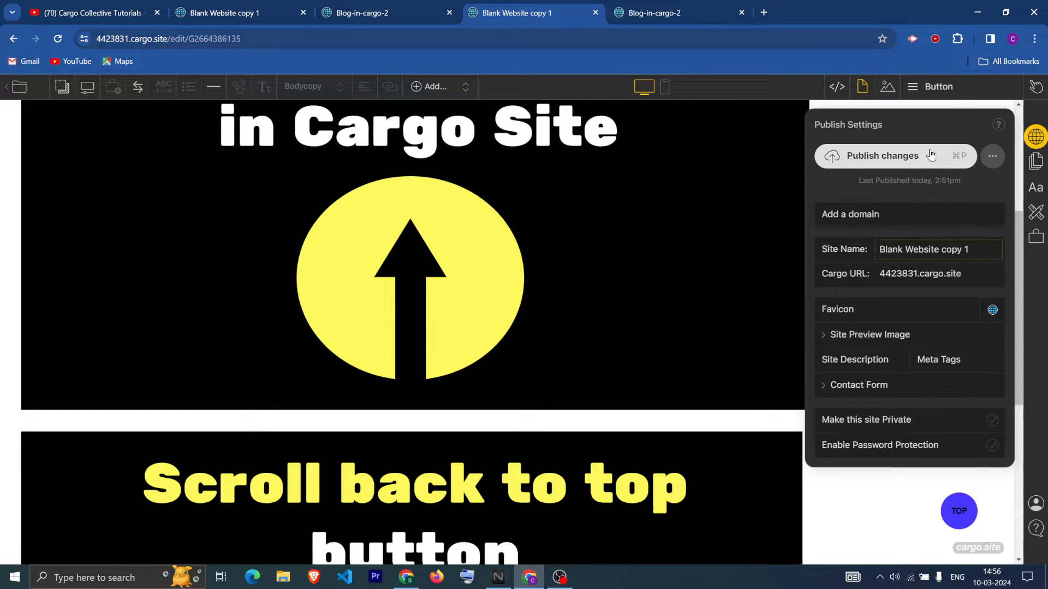
click(881, 156)
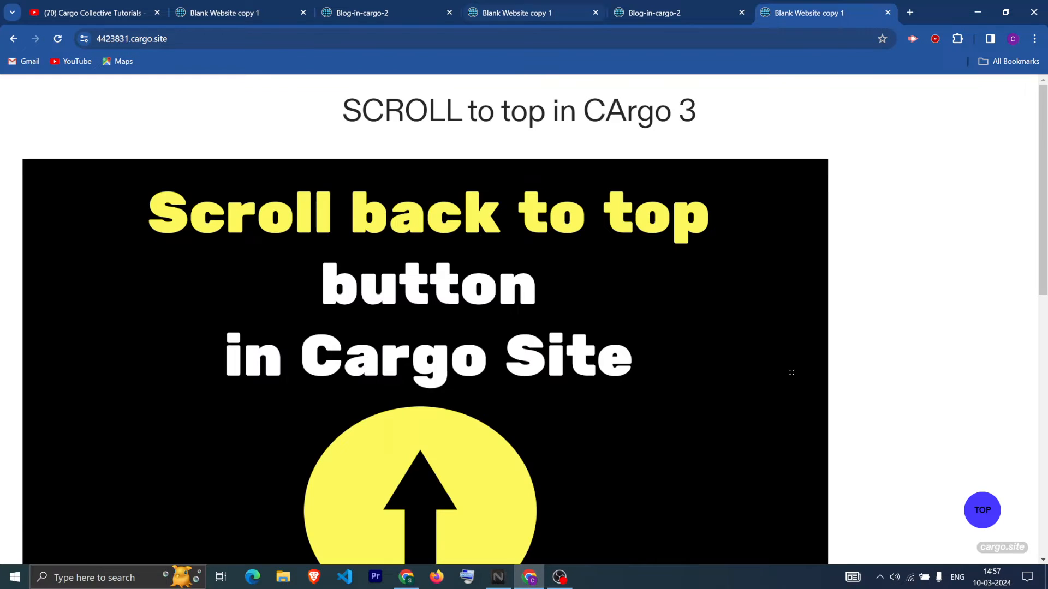
scroll(down, 3)
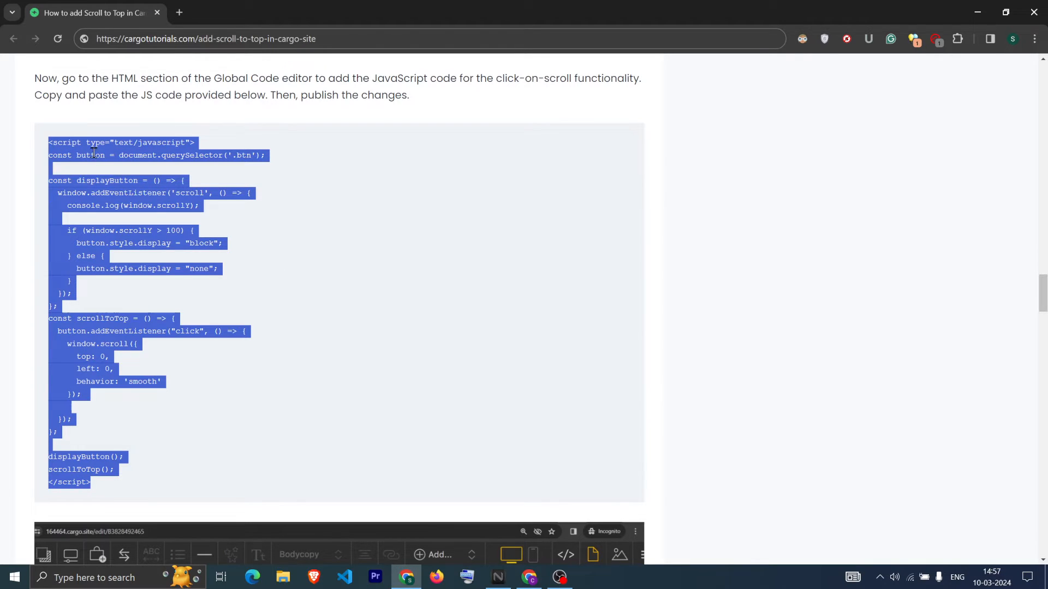
mouse_move(284, 232)
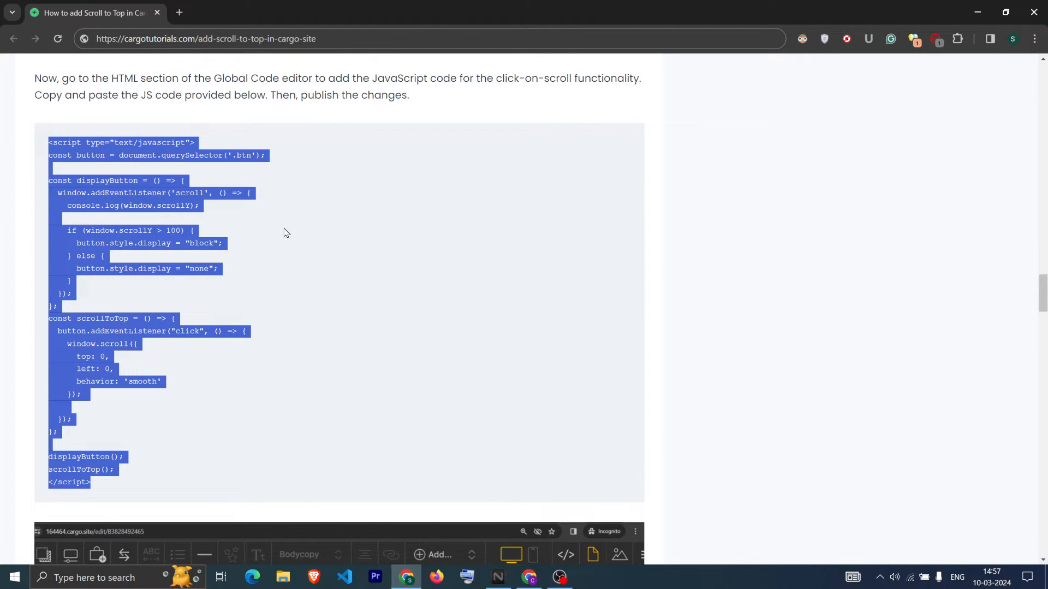
Return from the tutorial tab to the Cargo editor and close Publish Settings
click(822, 12)
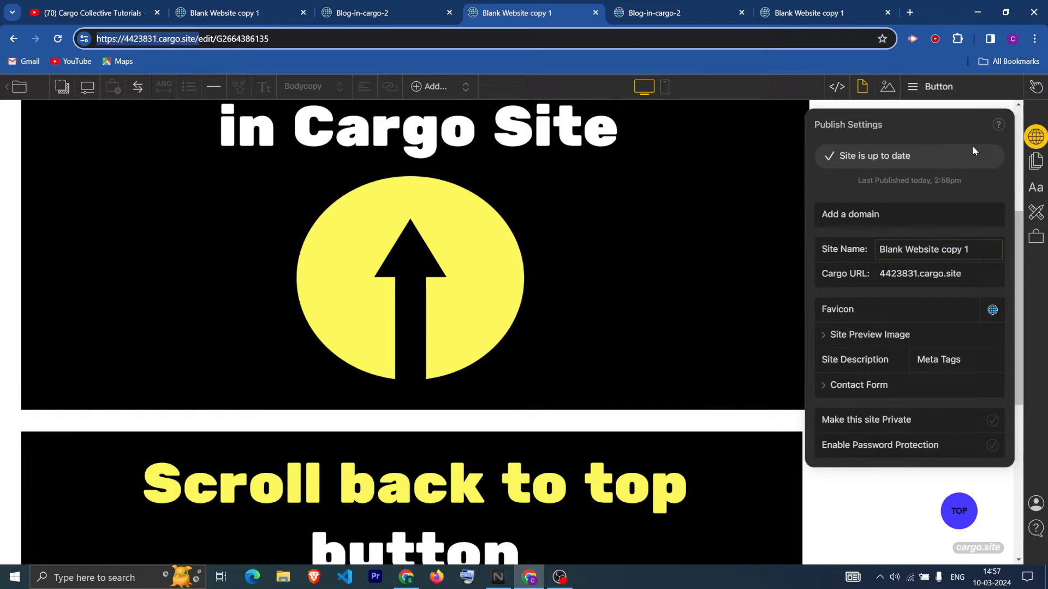
click(1034, 137)
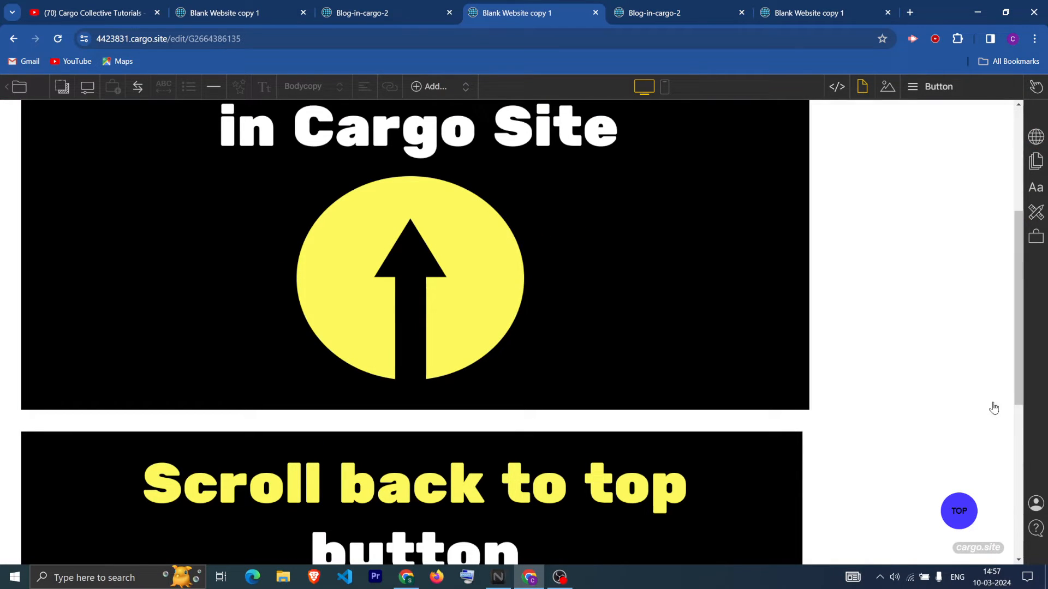
Update the page HTML, check the live Cargo 3 page, then edit the script's 'wind...' code
click(836, 86)
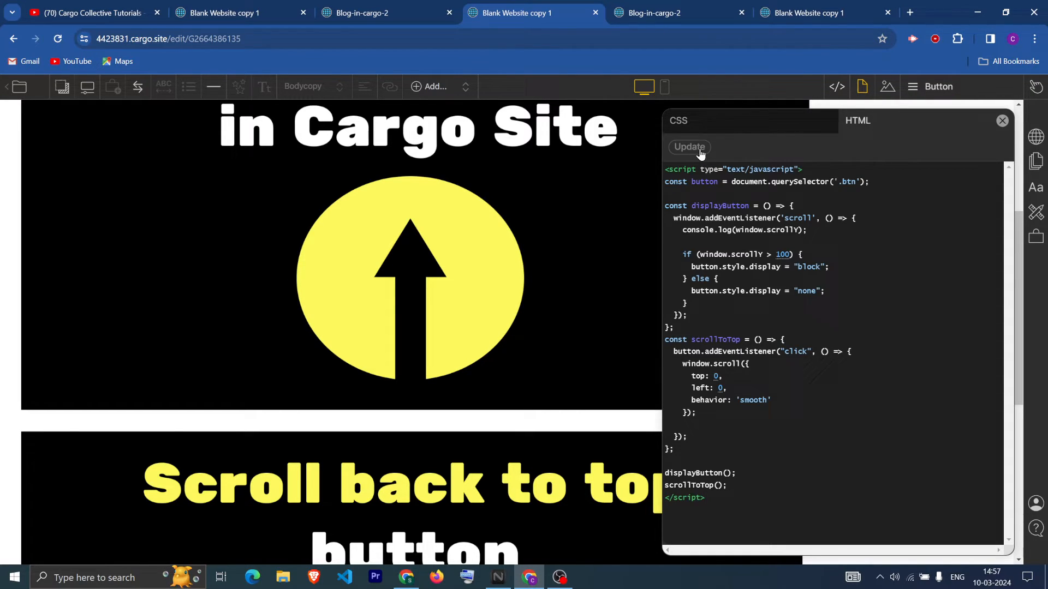
mouse_move(1036, 140)
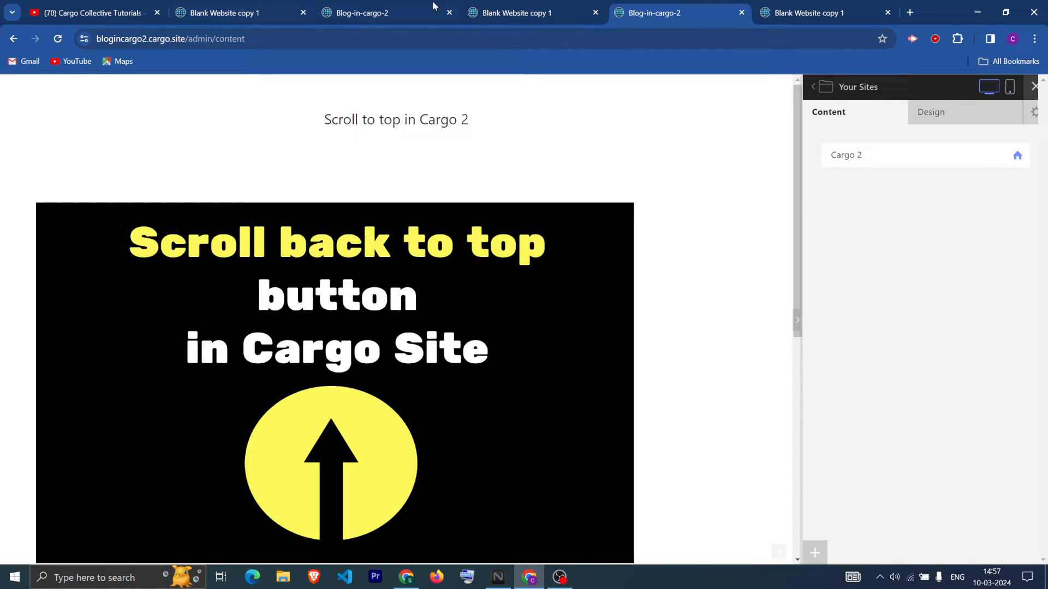
click(809, 12)
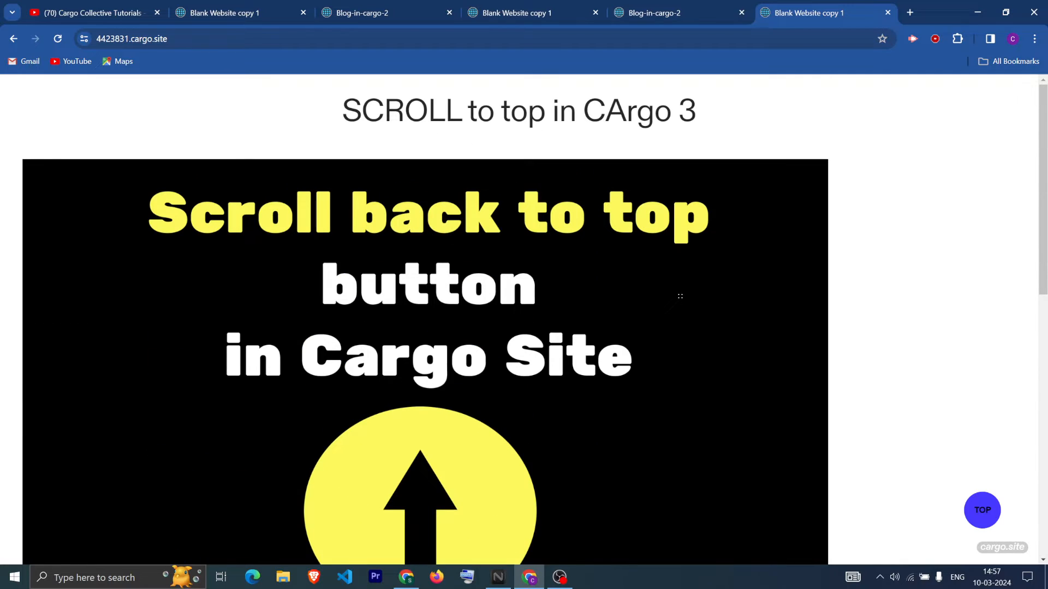
scroll(down, 3)
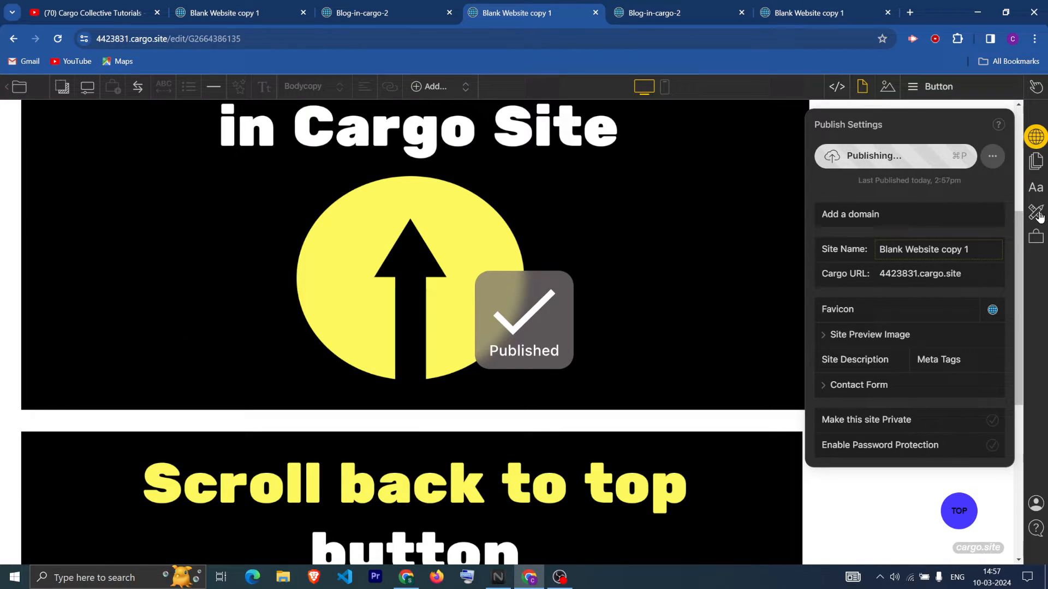
click(836, 86)
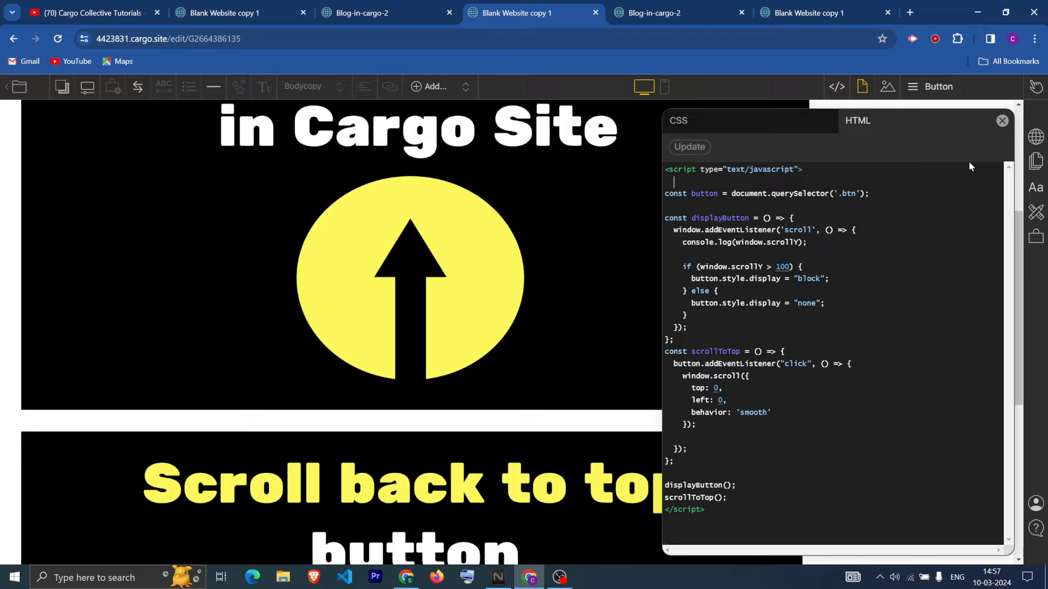
text(wind)
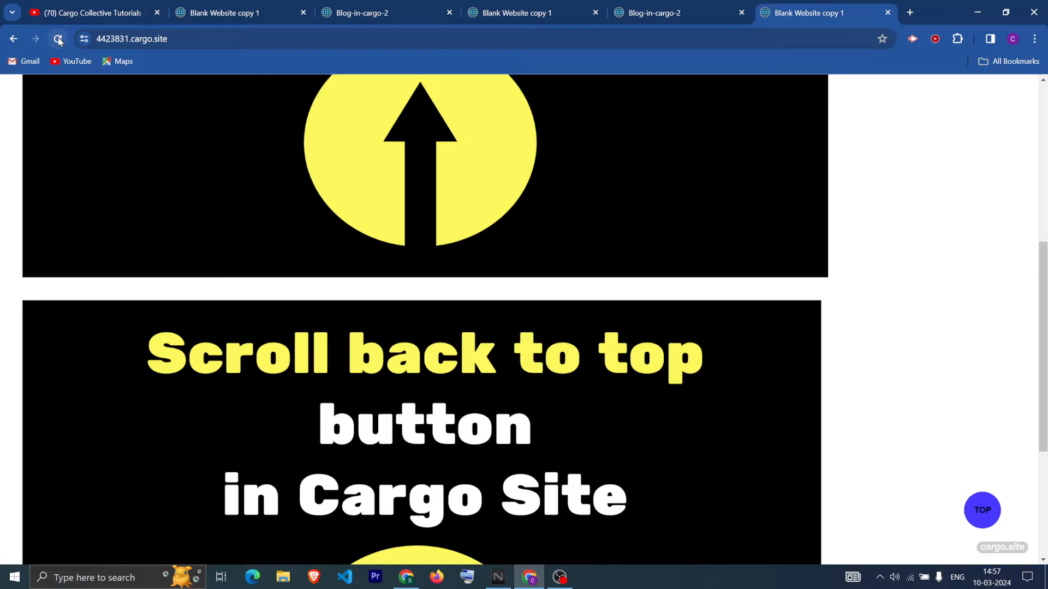
Reload the live page, scroll down until TOP appears, and use it to return to the top
click(58, 39)
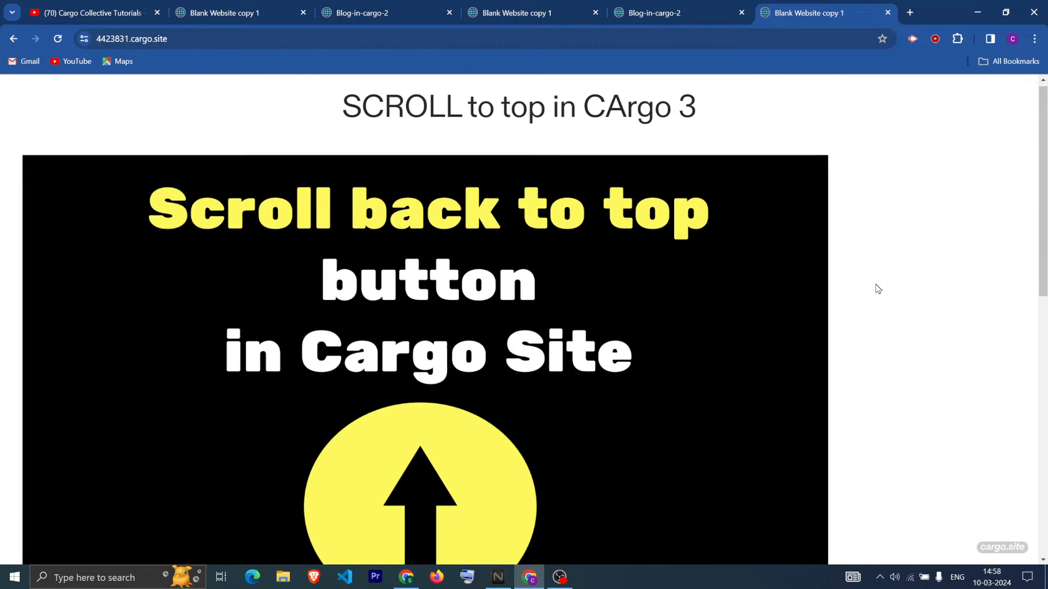
scroll(down, 3)
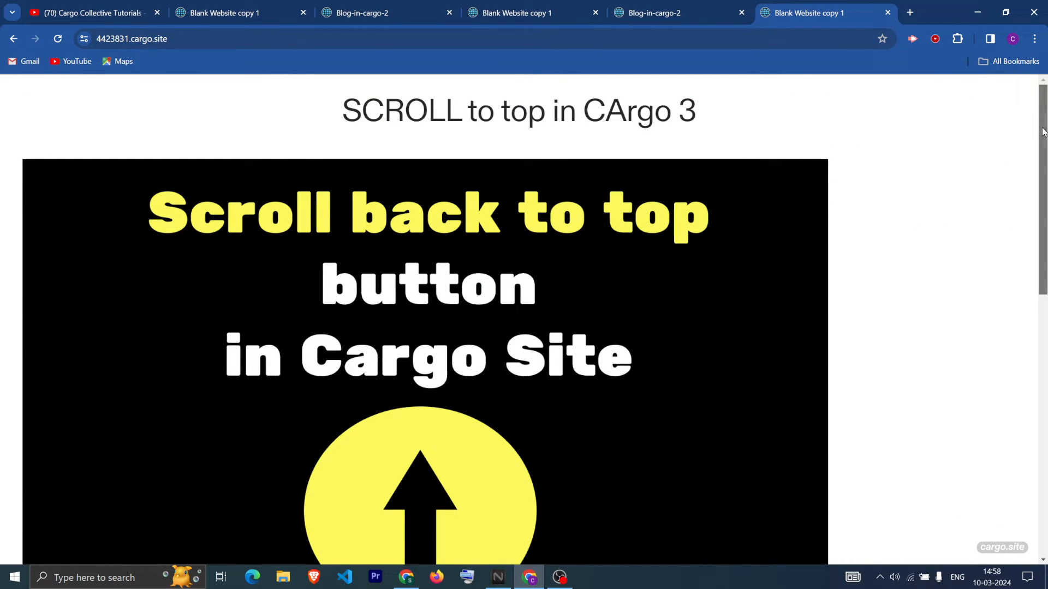
scroll(down, 3)
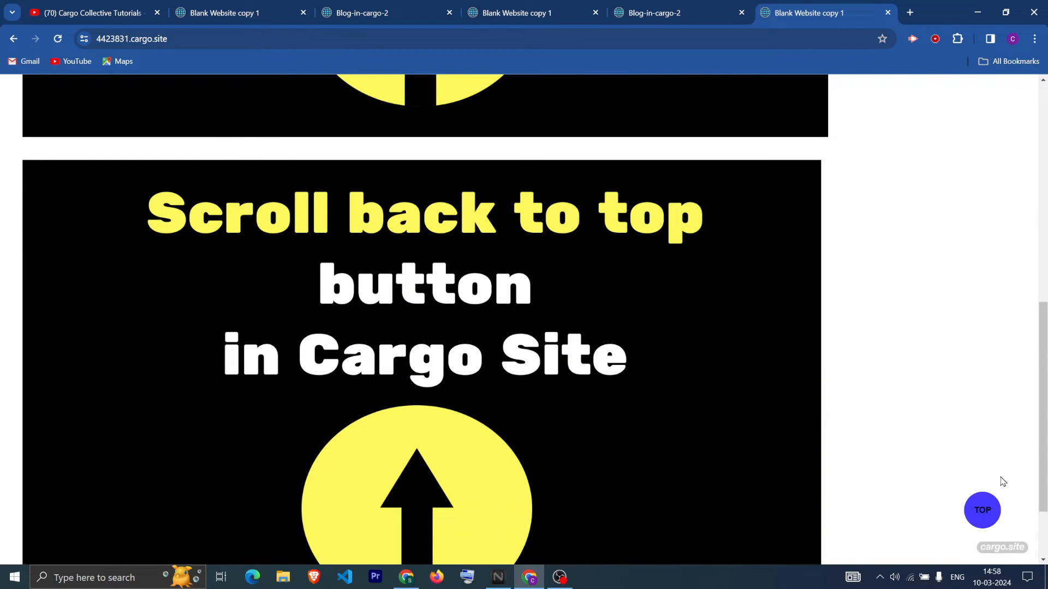
scroll(down, 3)
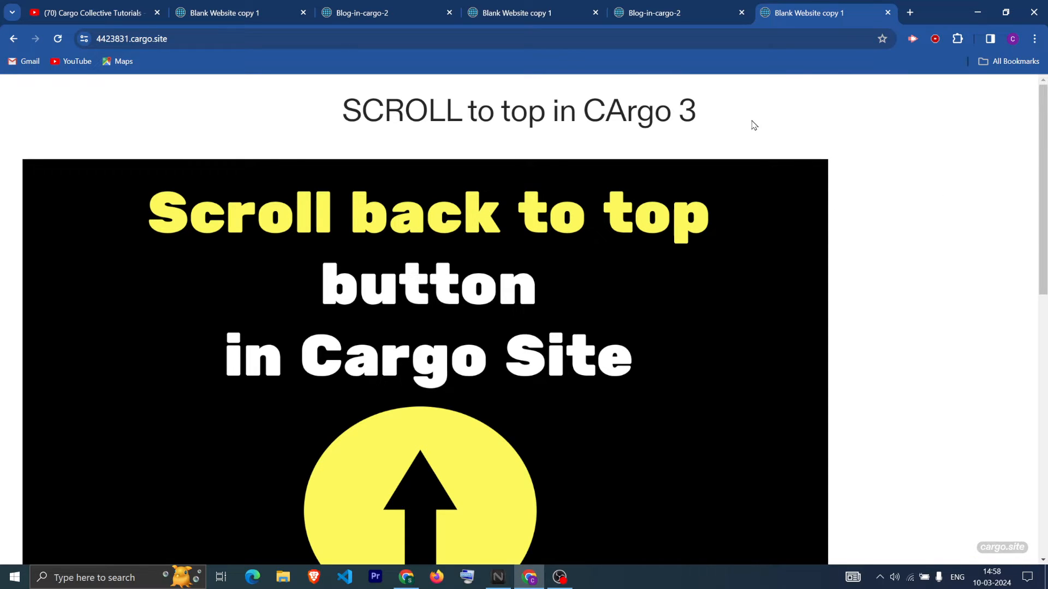
scroll(down, 3)
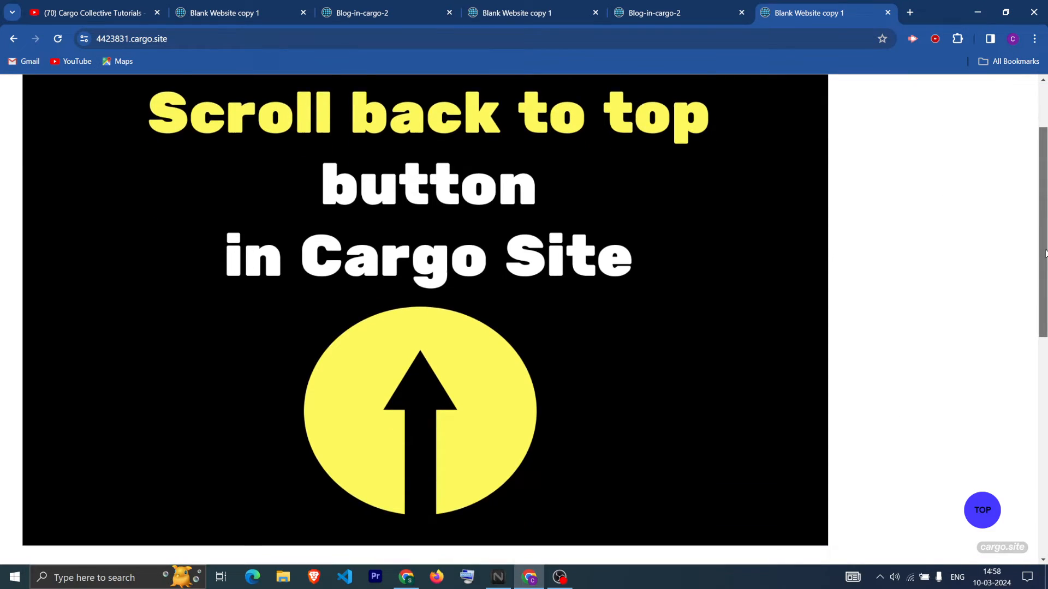
scroll(down, 3)
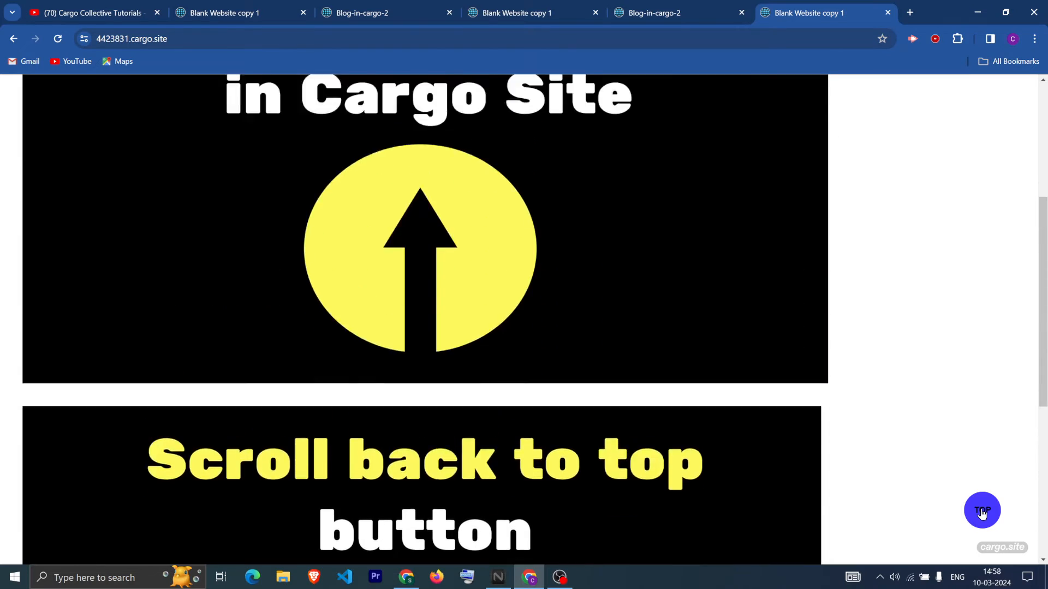
click(981, 510)
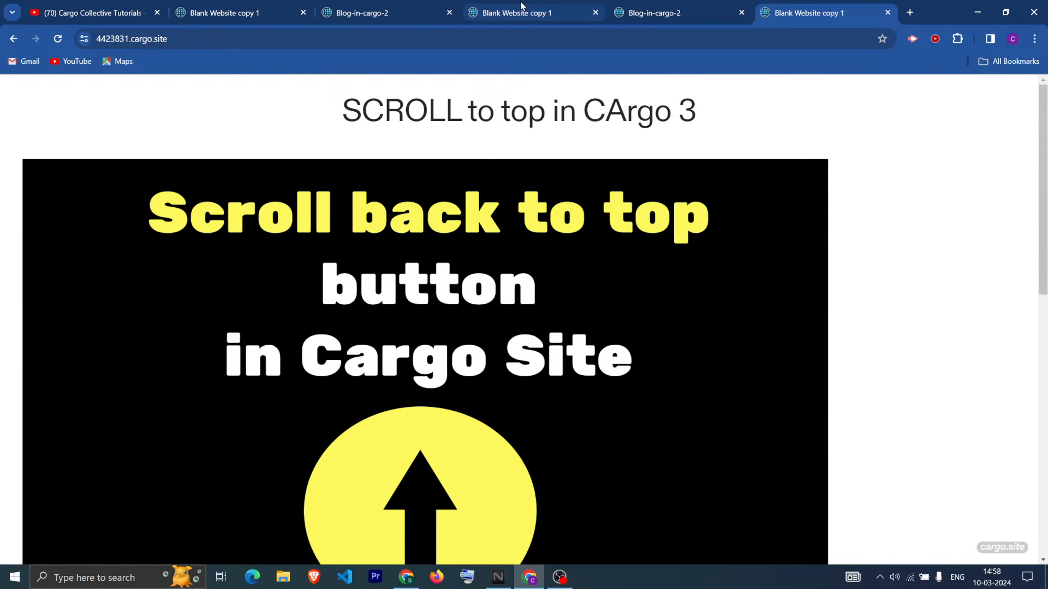
mouse_move(515, 12)
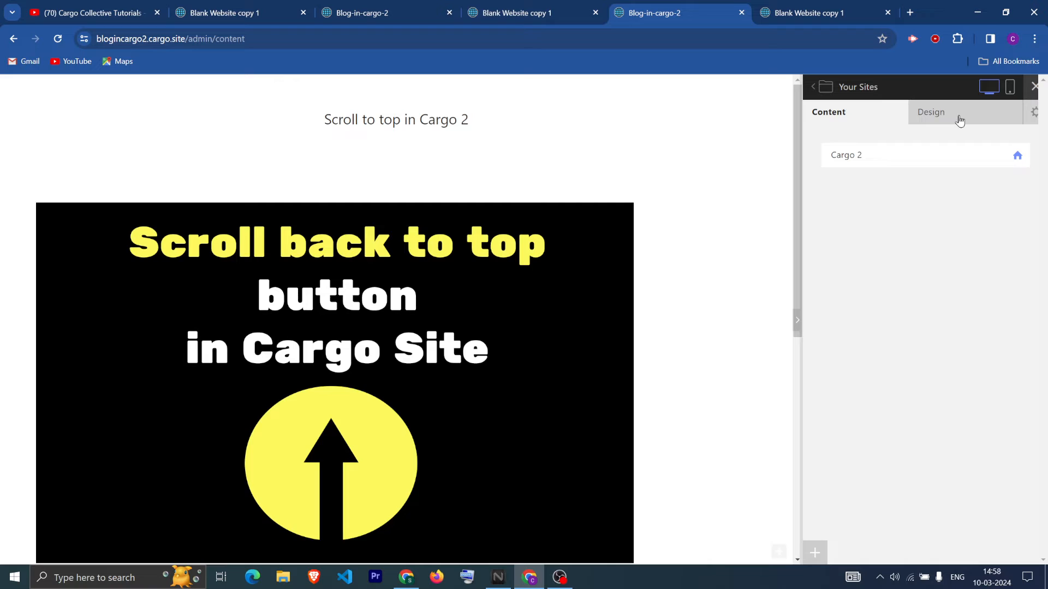
Open the Cargo 2 site's Design settings and its Custom HTML editor
click(930, 111)
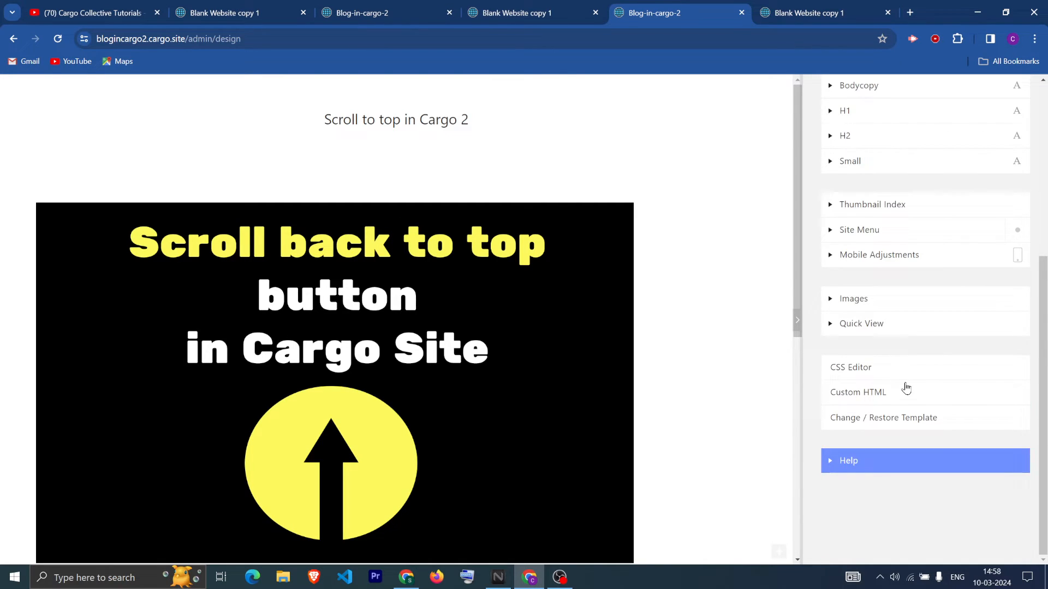
click(857, 392)
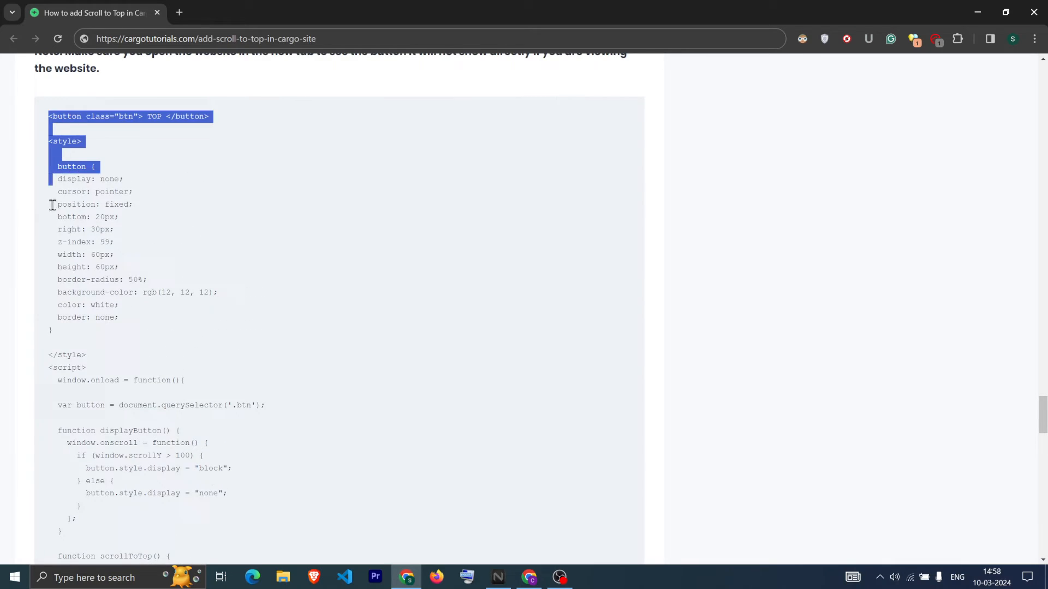
Scroll the tutorial to the scroll-to-top button code block for copying into Cargo 2
scroll(down, 3)
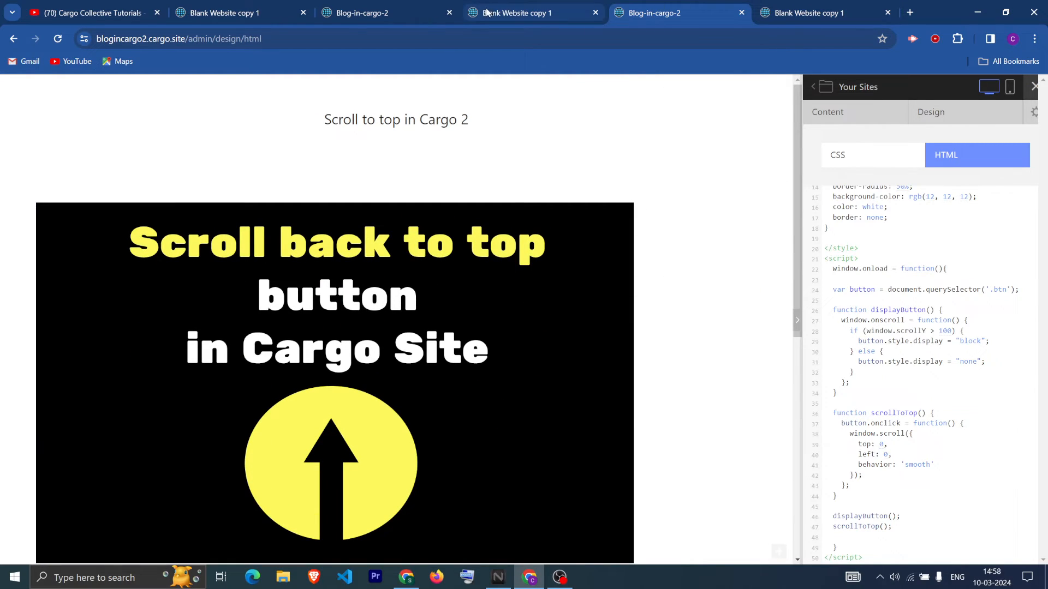
View the live Blog-in-cargo-2 site and scroll down its Scroll to top page
click(362, 13)
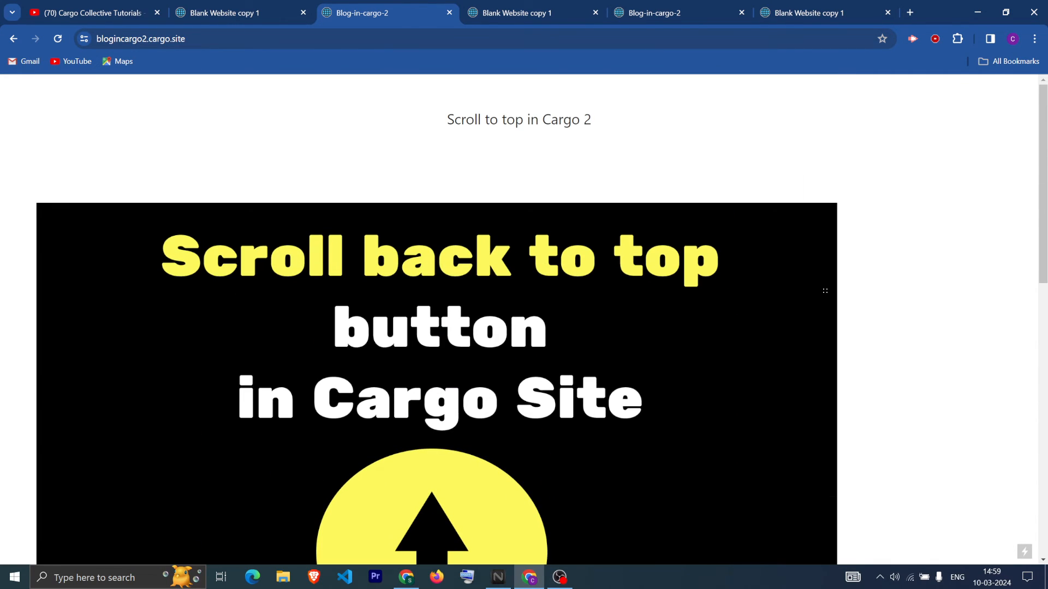
scroll(down, 3)
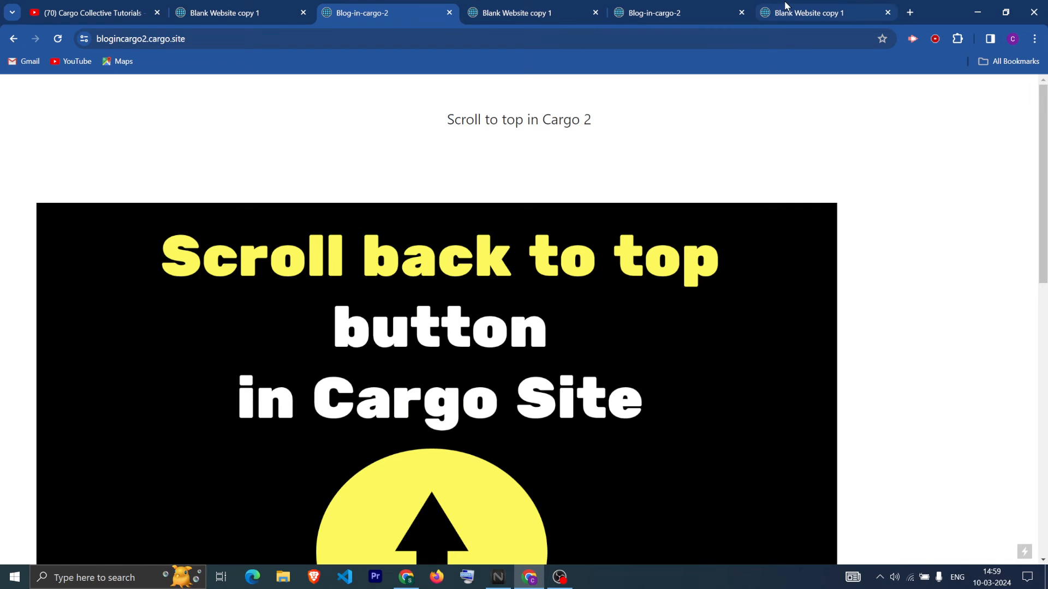
Return to the Cargo 2 Custom HTML code and select the button's TOP label
click(677, 13)
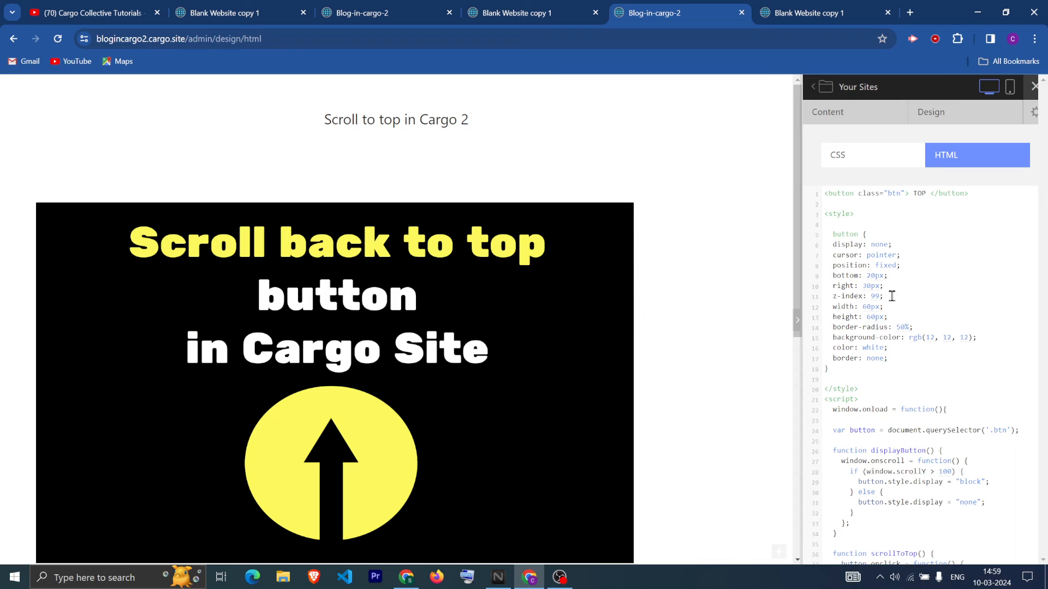
double_click(918, 193)
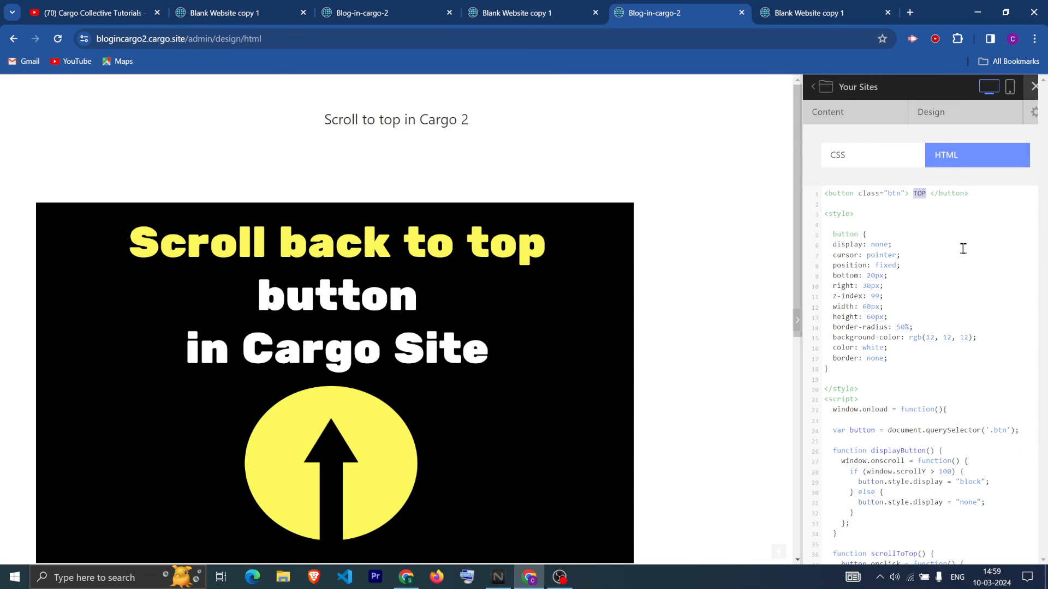
mouse_move(867, 301)
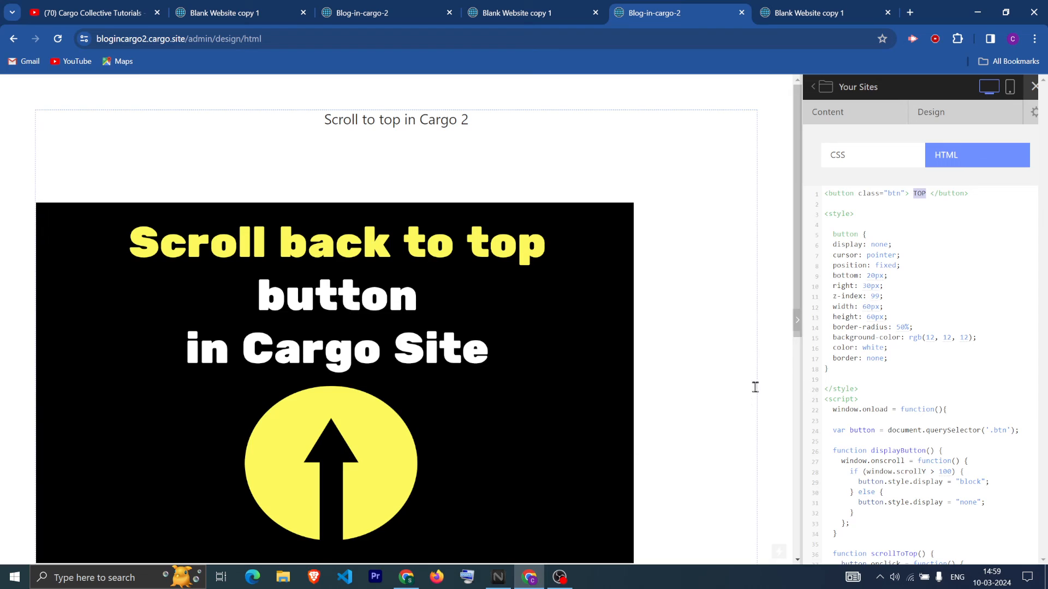
mouse_move(671, 357)
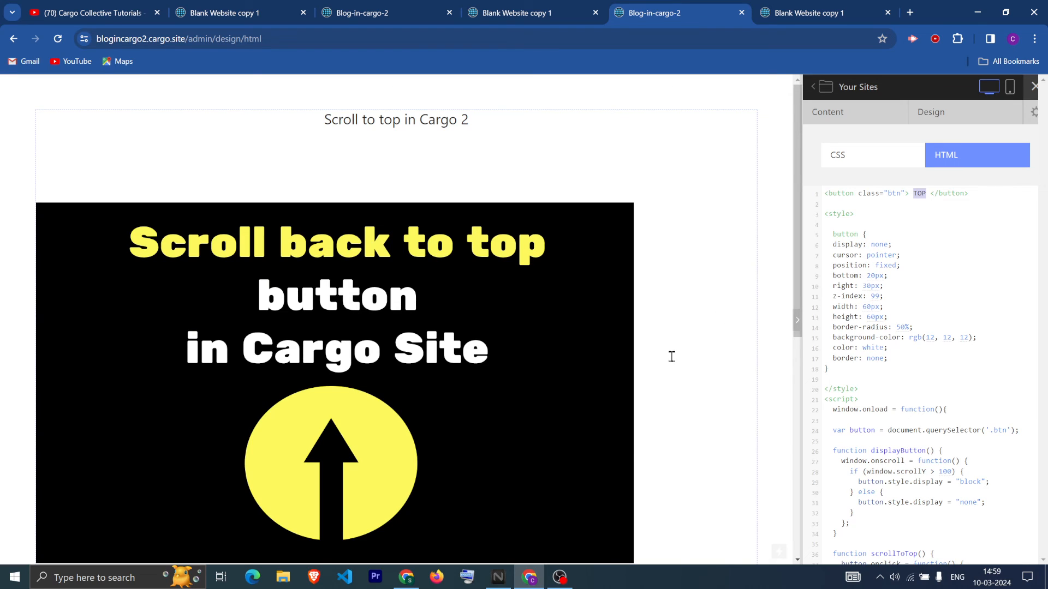
mouse_move(645, 362)
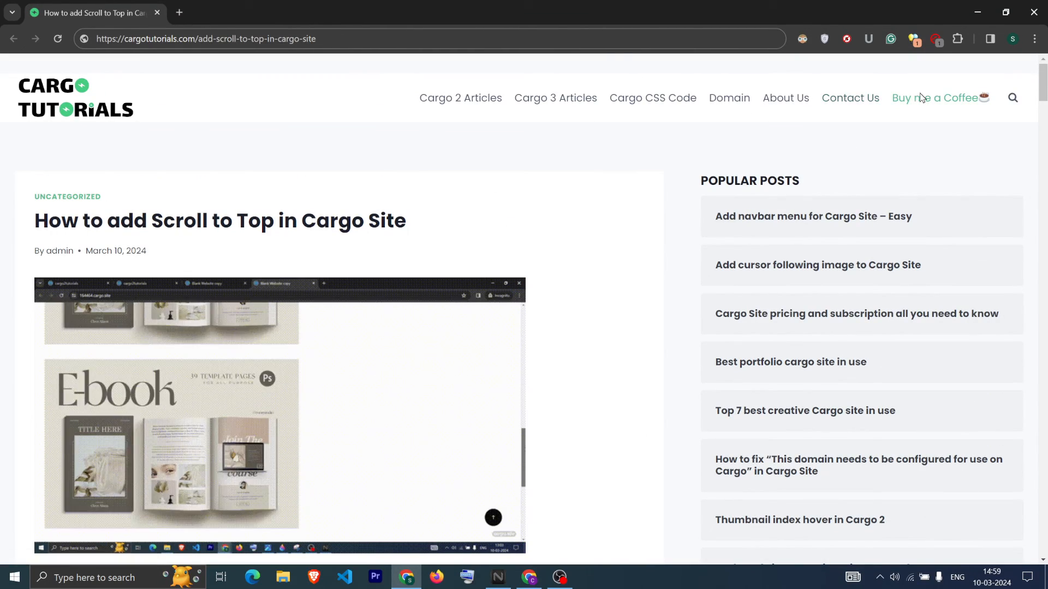
Open the Cargo Tutorials 'Buy me a Coffee' support page from the top navigation
click(936, 97)
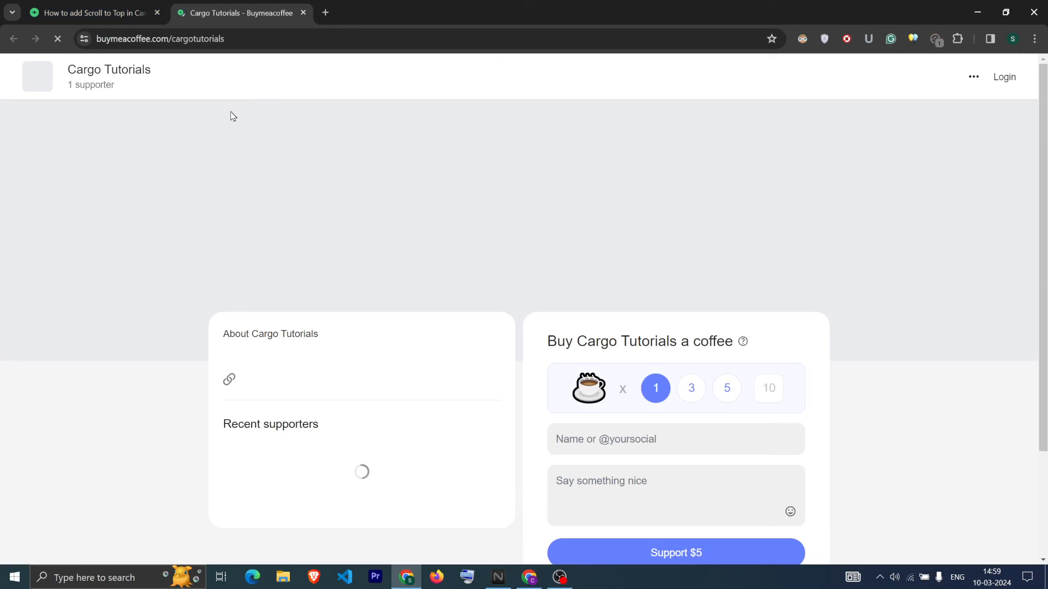